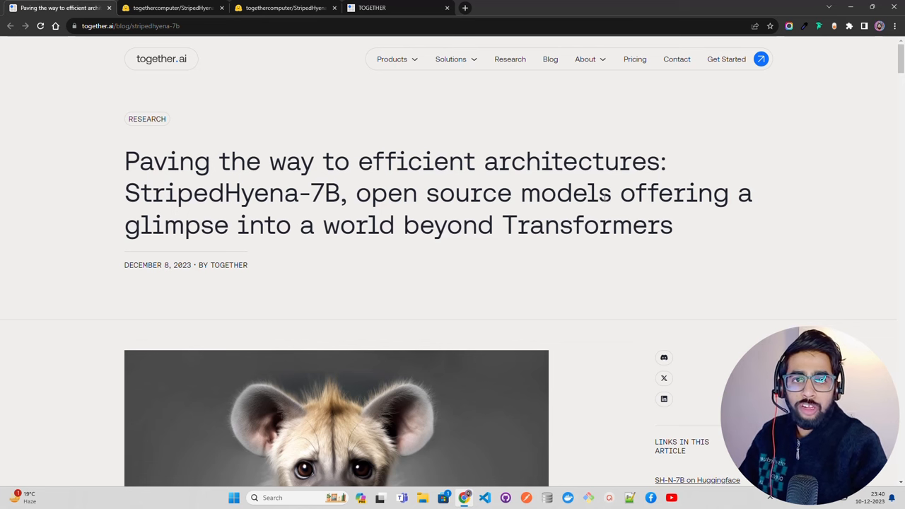
mouse_move(537, 201)
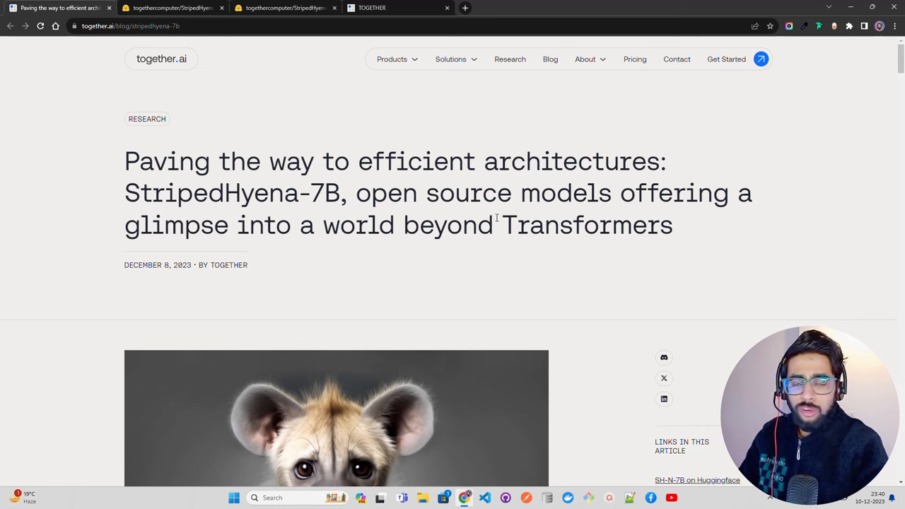
mouse_move(523, 155)
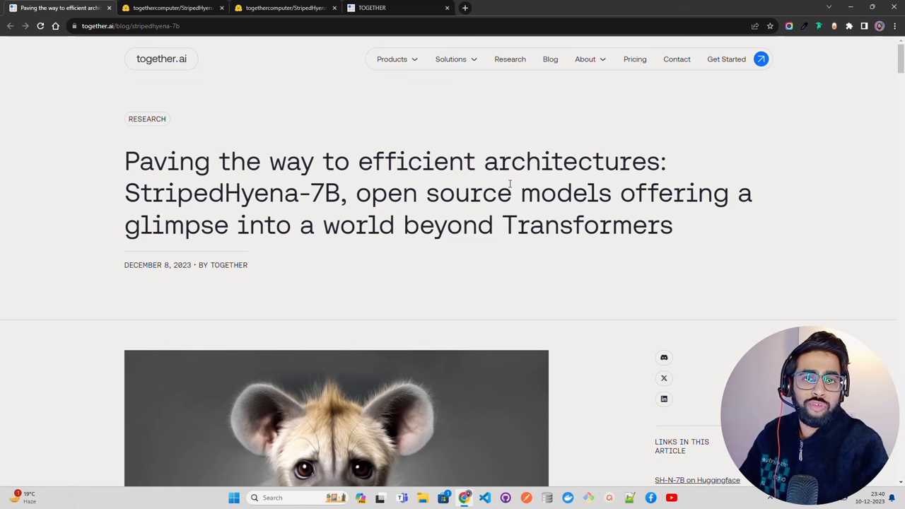
mouse_move(470, 248)
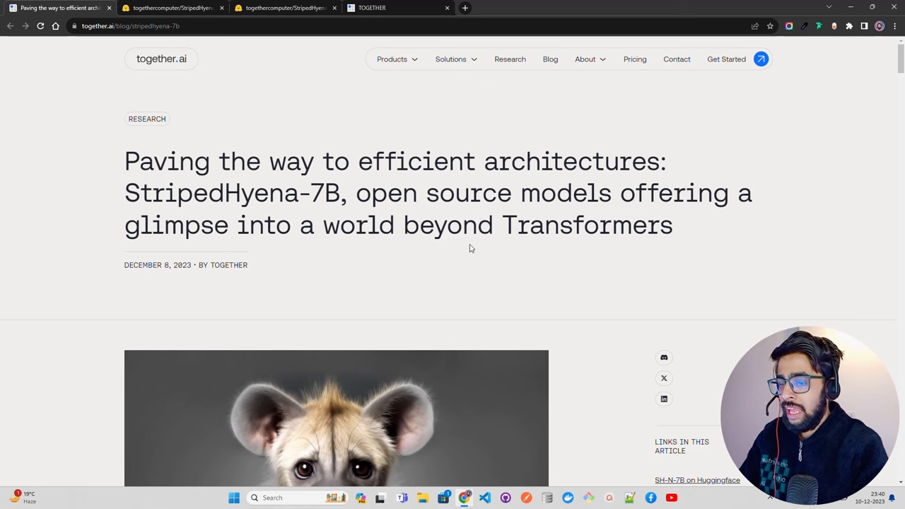
Step: Scroll the StripedHyena-Nous-7B model card down and back up to skim it
scroll("down", 3)
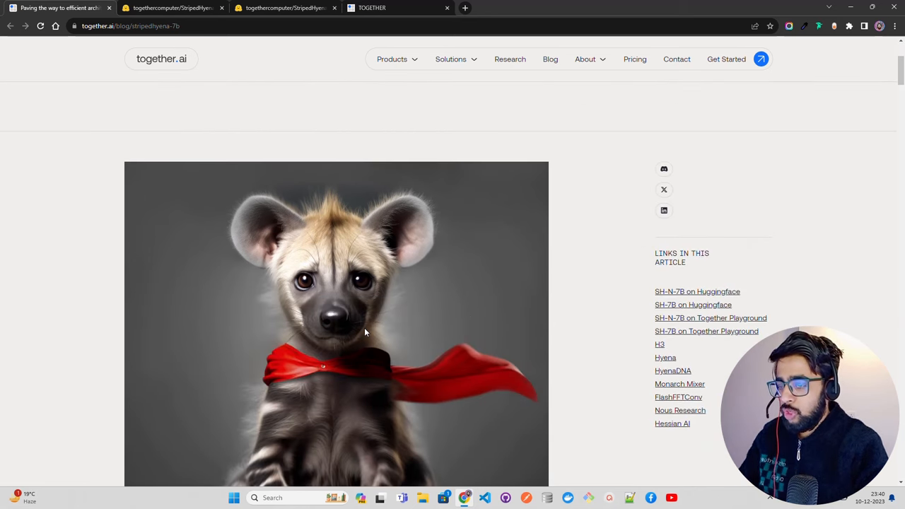
scroll("up", 3)
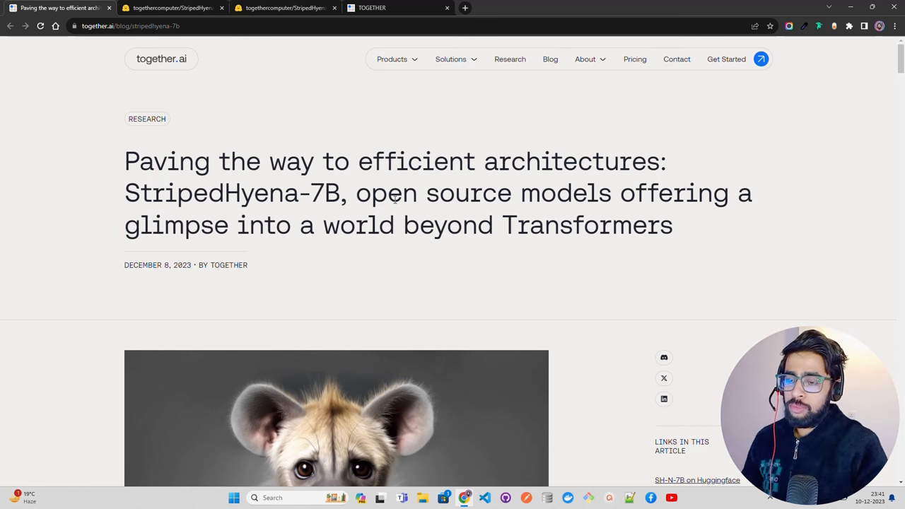
mouse_move(396, 59)
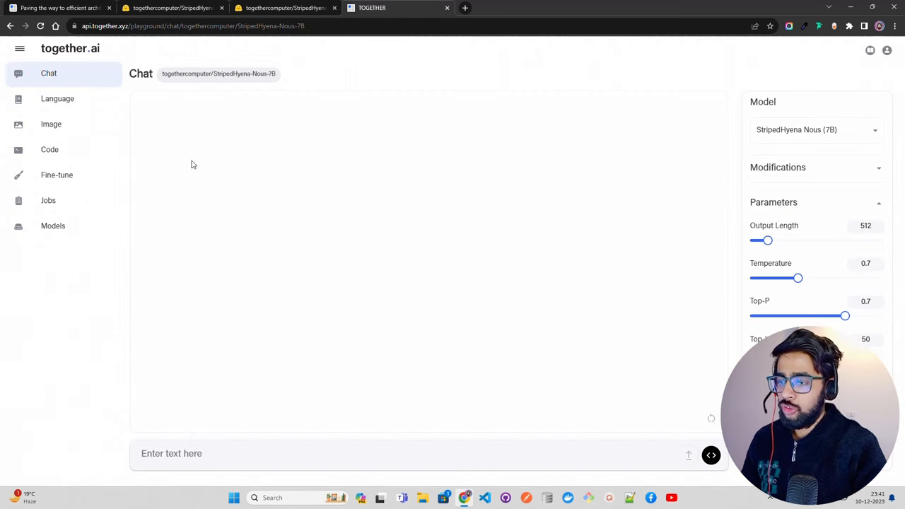
mouse_move(141, 58)
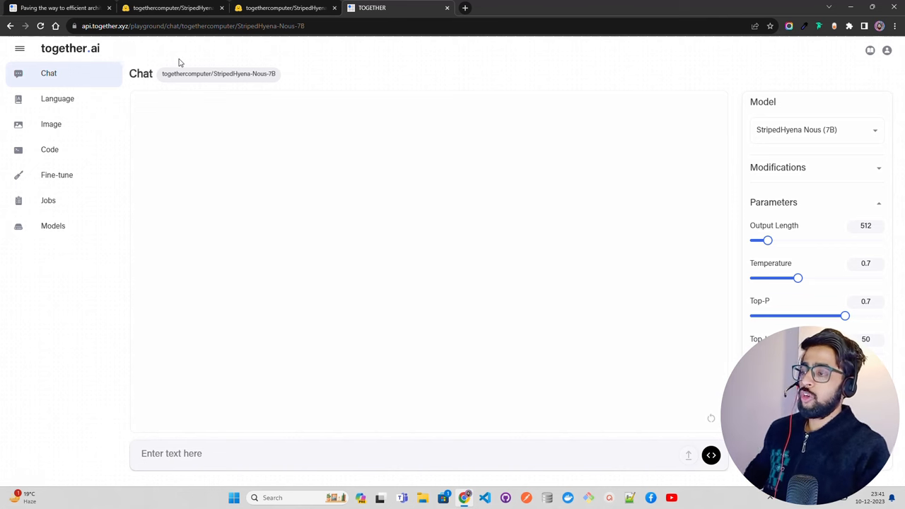
mouse_move(401, 132)
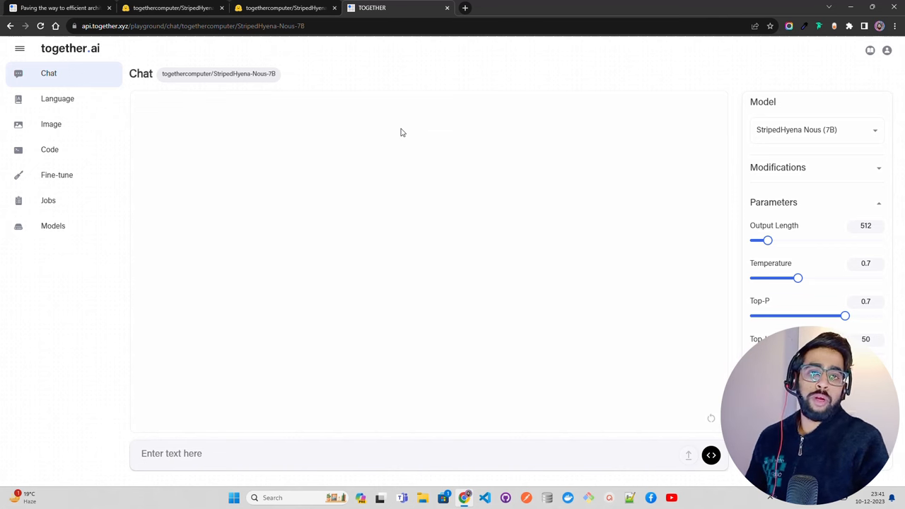
mouse_move(430, 212)
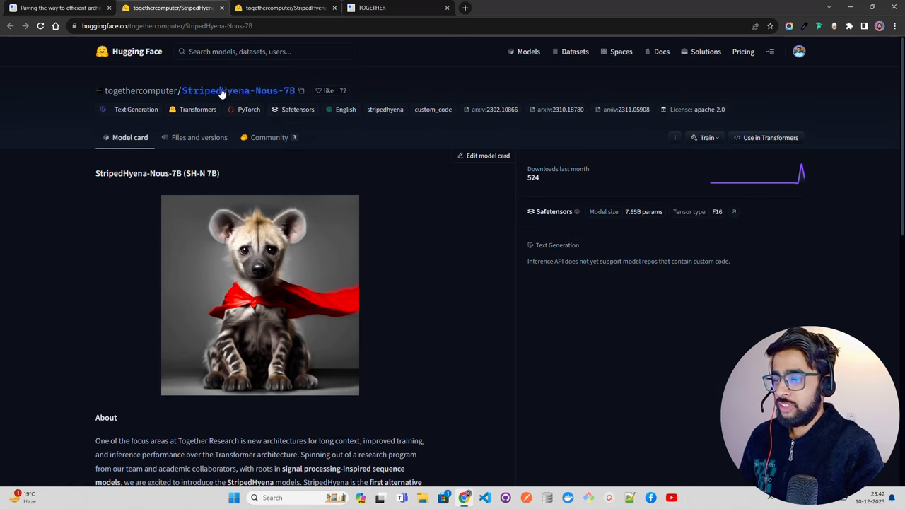
mouse_move(308, 130)
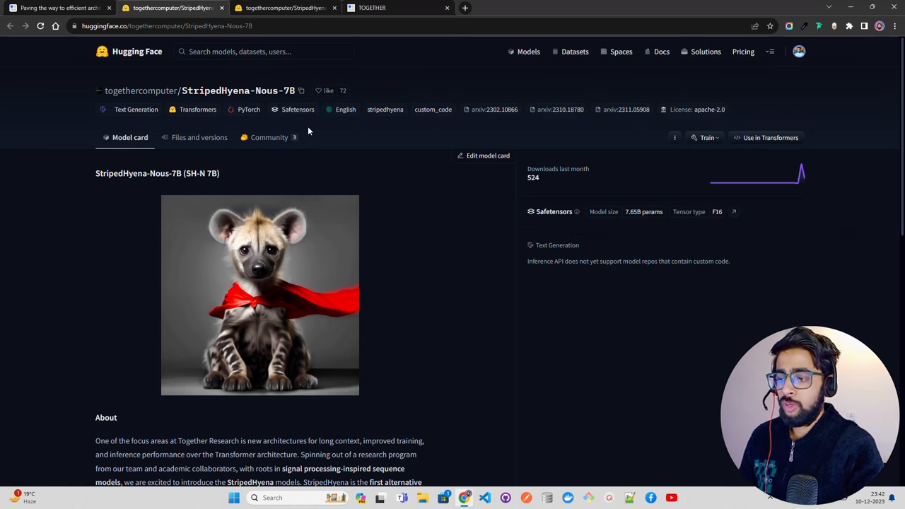
Step: Scroll through the StripedHyena-Hessian-7B model card's About section, highlighting a line of it
scroll("down", 3)
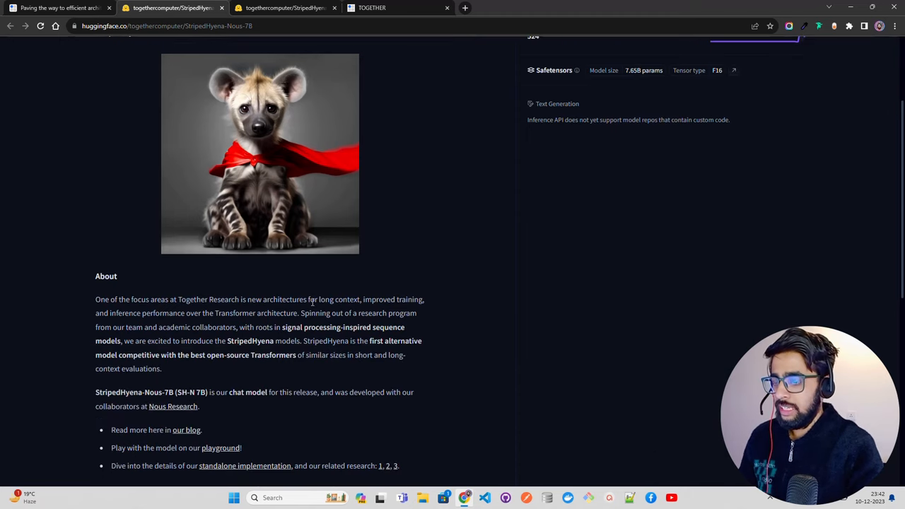
scroll("up", 3)
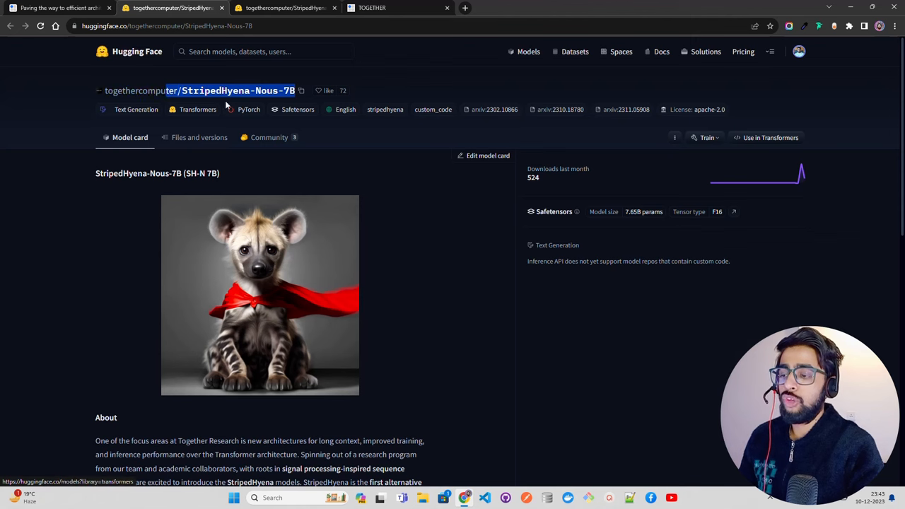
scroll("down", 3)
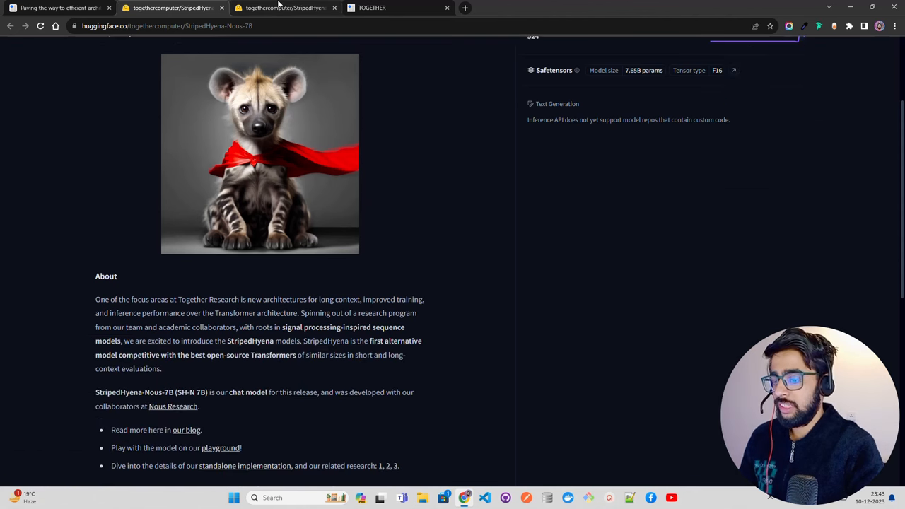
scroll("down", 3)
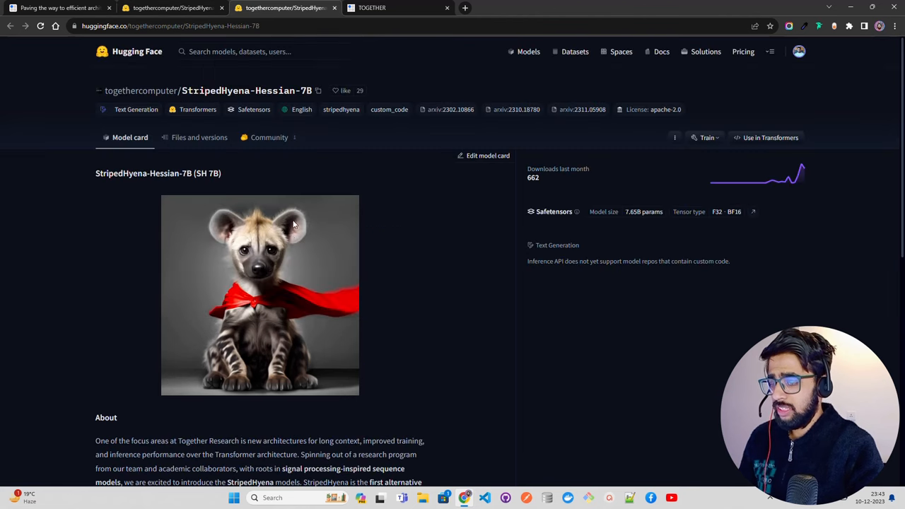
scroll("down", 3)
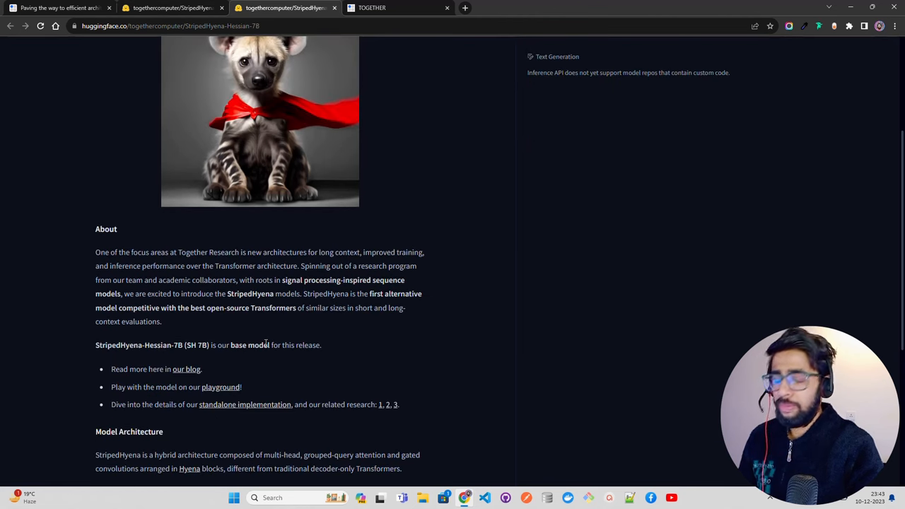
left_click_drag(212, 345, 261, 345)
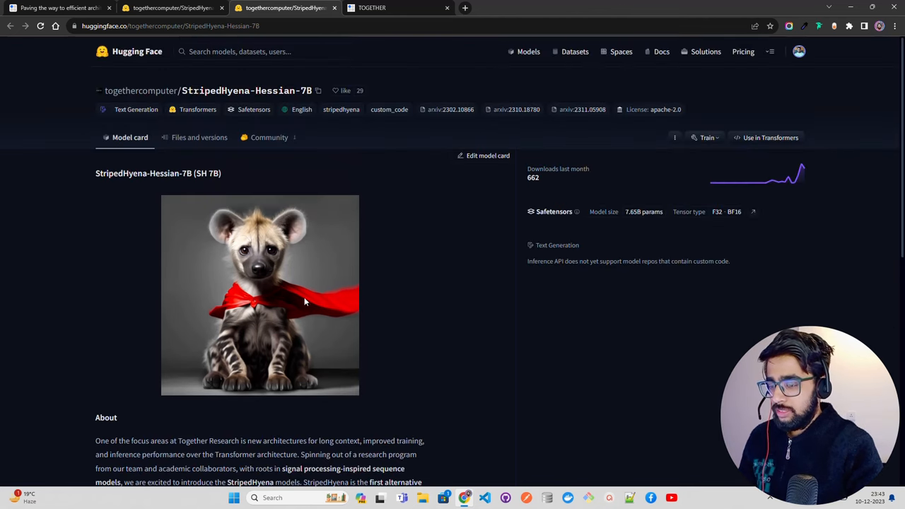
mouse_move(278, 261)
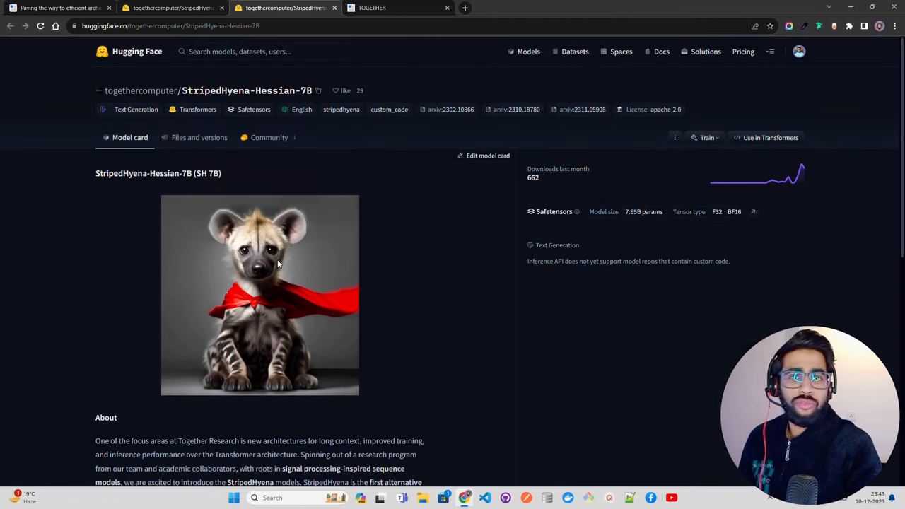
scroll("down", 3)
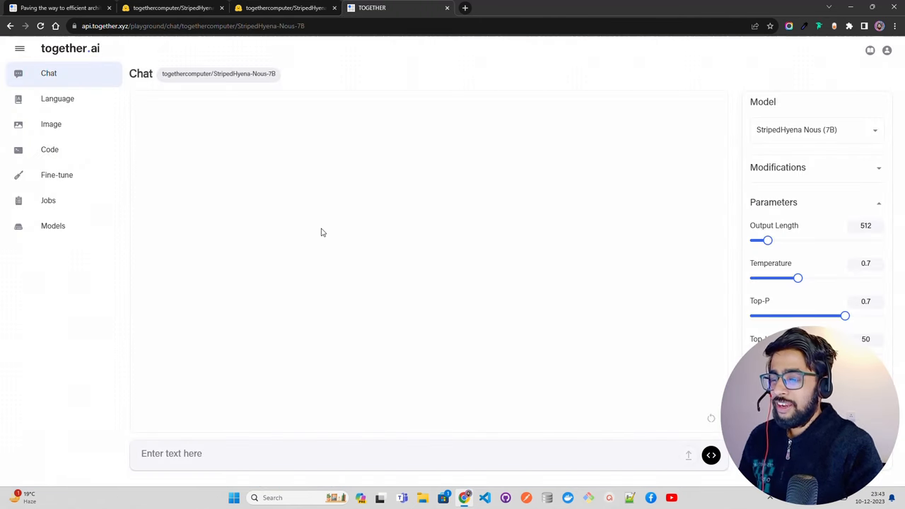
mouse_move(294, 116)
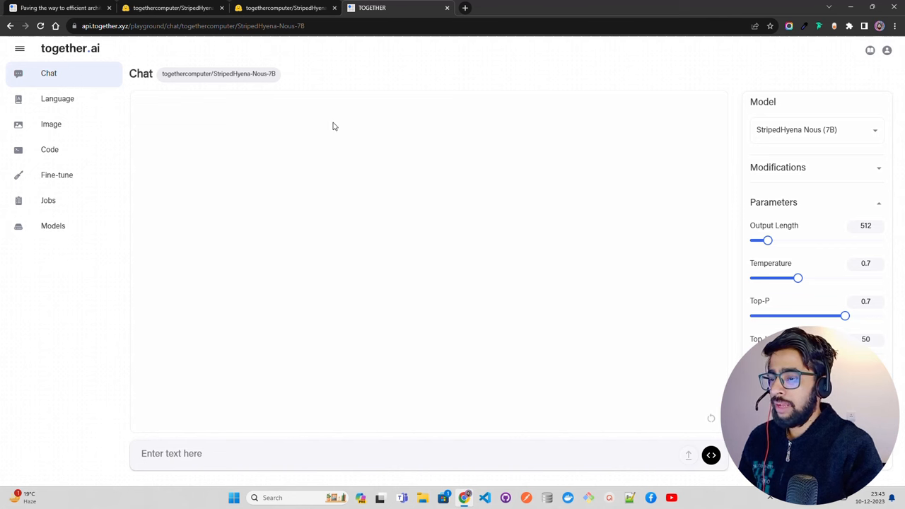
mouse_move(368, 234)
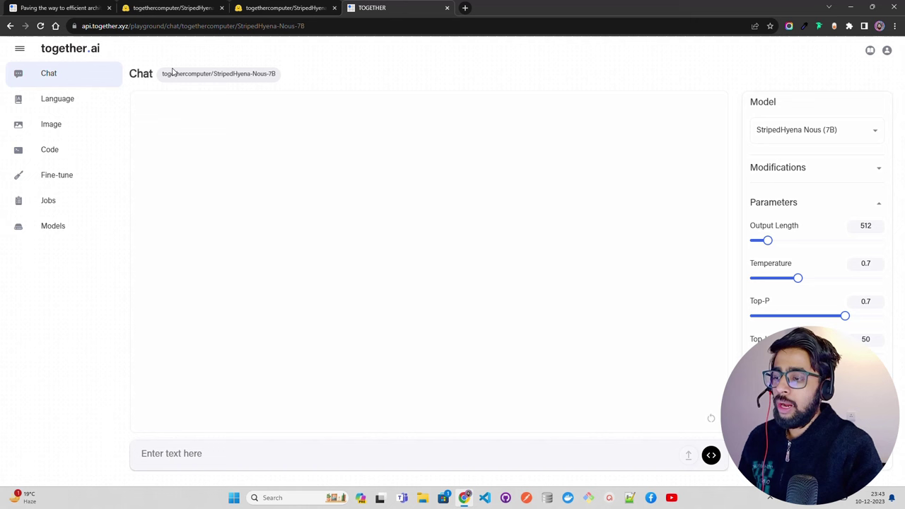
mouse_move(456, 76)
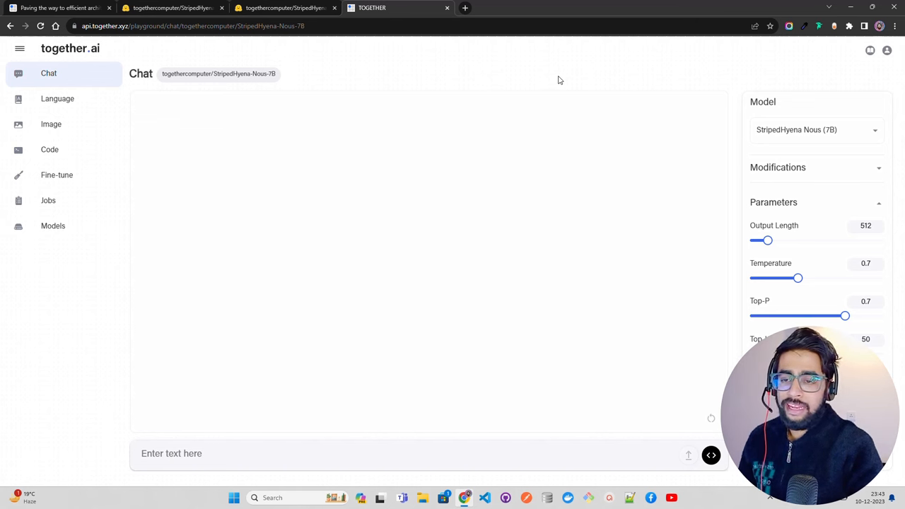
mouse_move(819, 150)
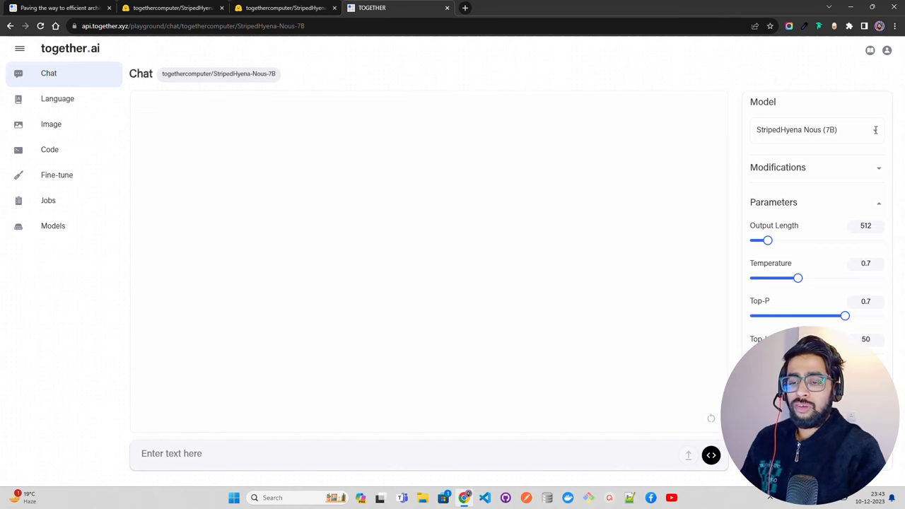
Step: Browse the Model dropdown and keep StripedHyena Nous (7B) as the chat model
left_click(816, 130)
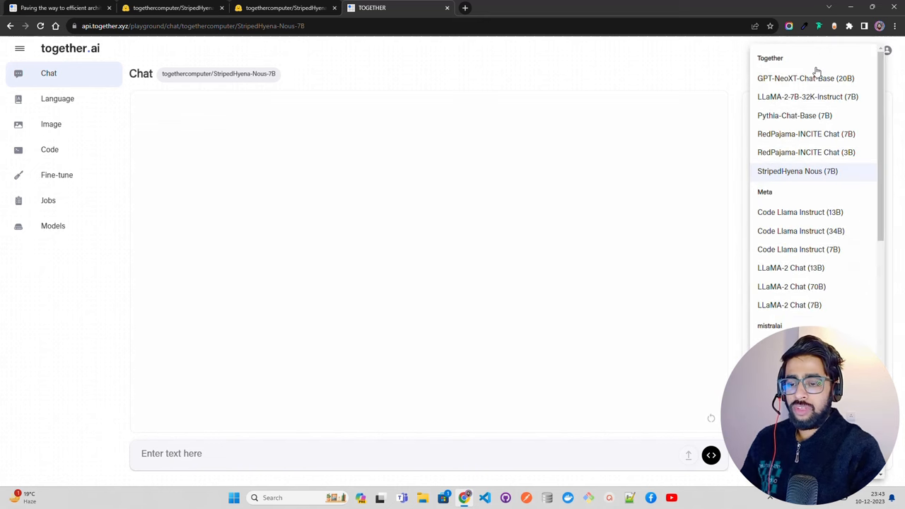
scroll("down", 3)
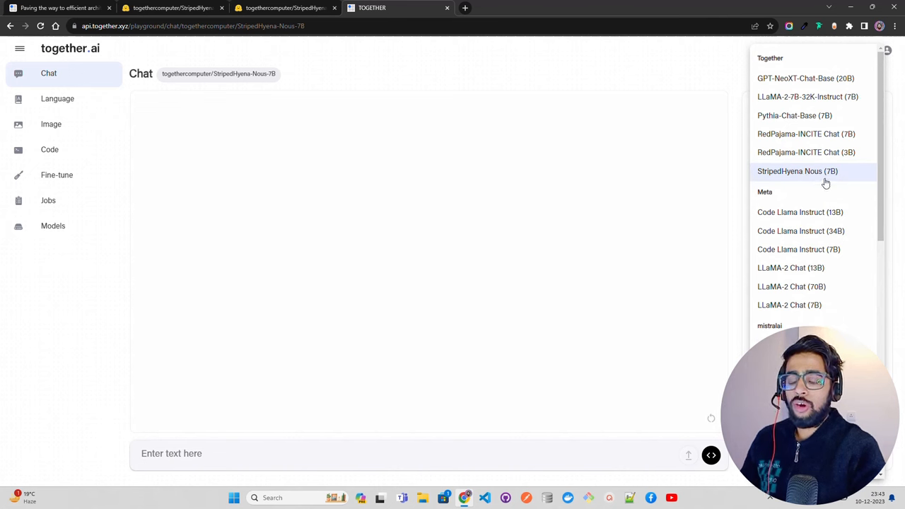
left_click(796, 171)
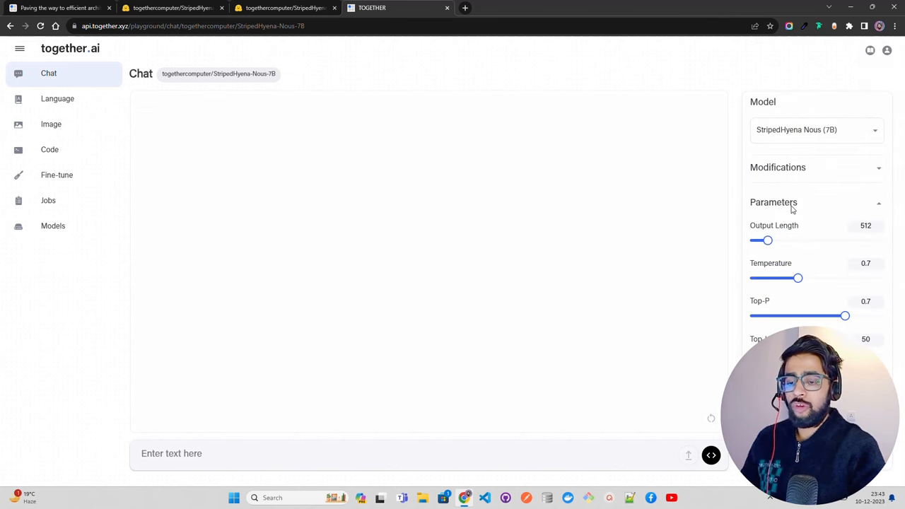
mouse_move(812, 279)
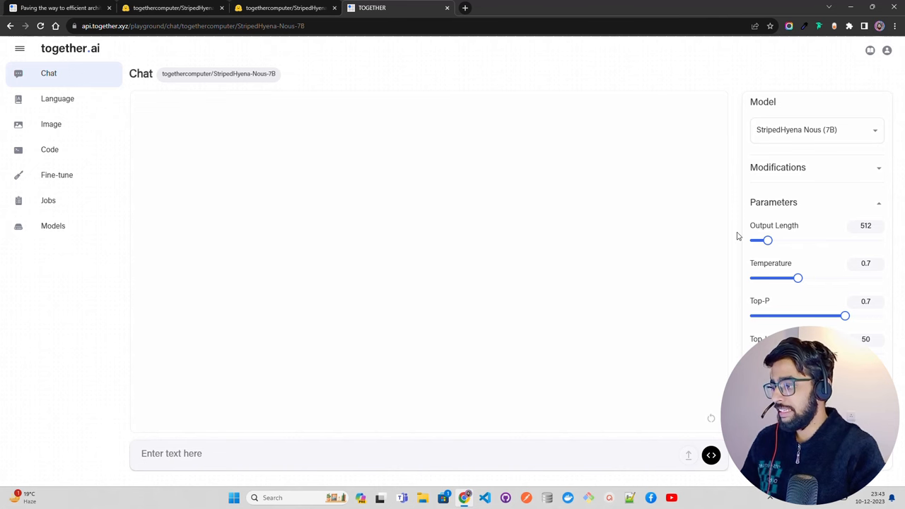
Step: Ask the model "what is 2+2" and get its answer
left_click(205, 452)
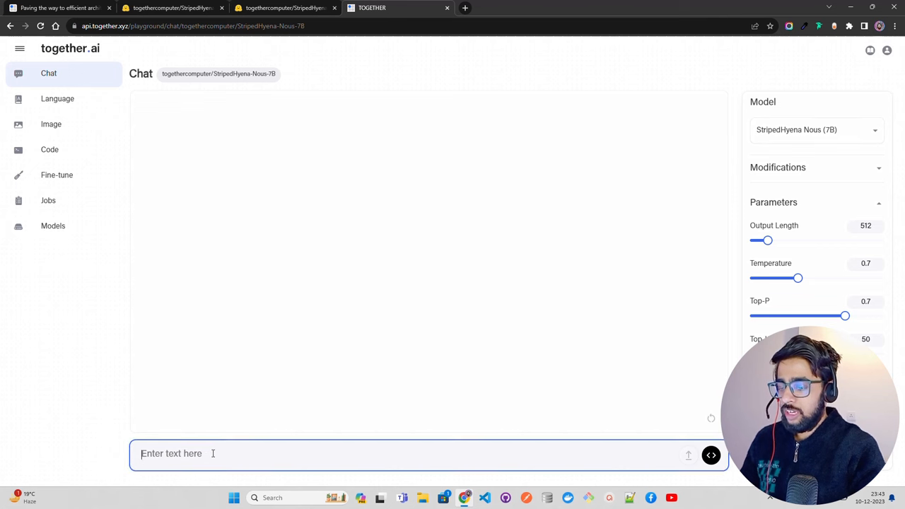
type("W")
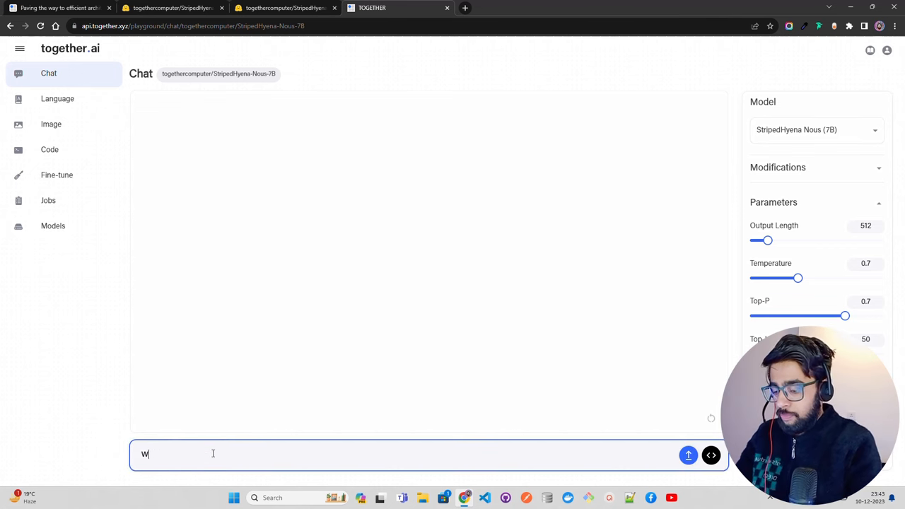
type("hat is 2+2")
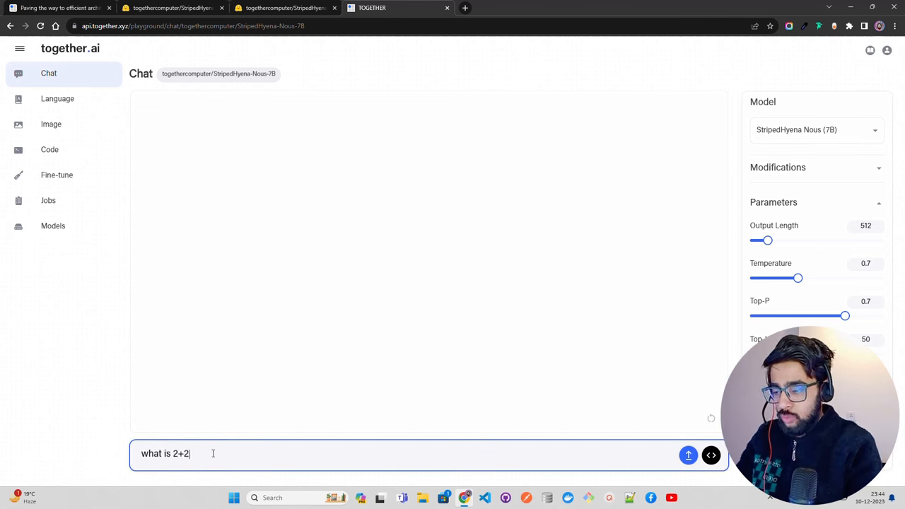
left_click(687, 455)
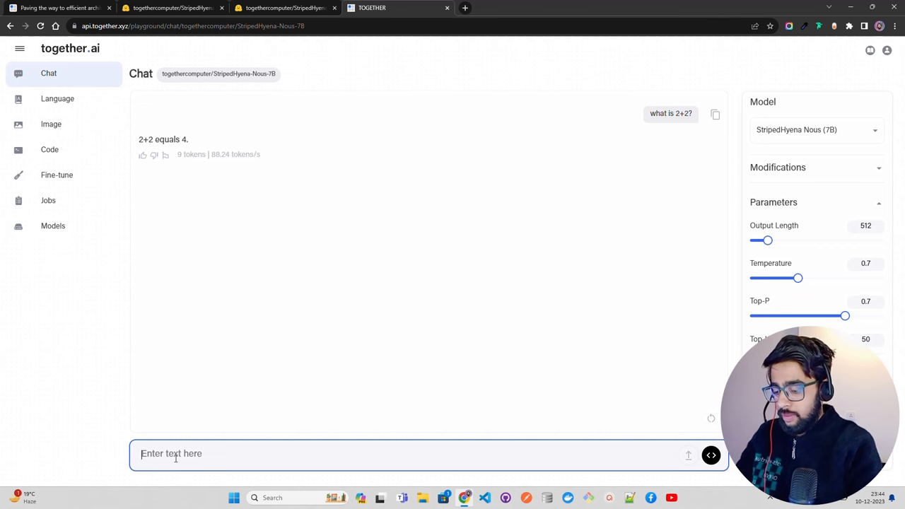
Step: Draft a prompt asking for AWS Lambda code to invoke a SageMaker model endpoint
type("Write a piece of code for")
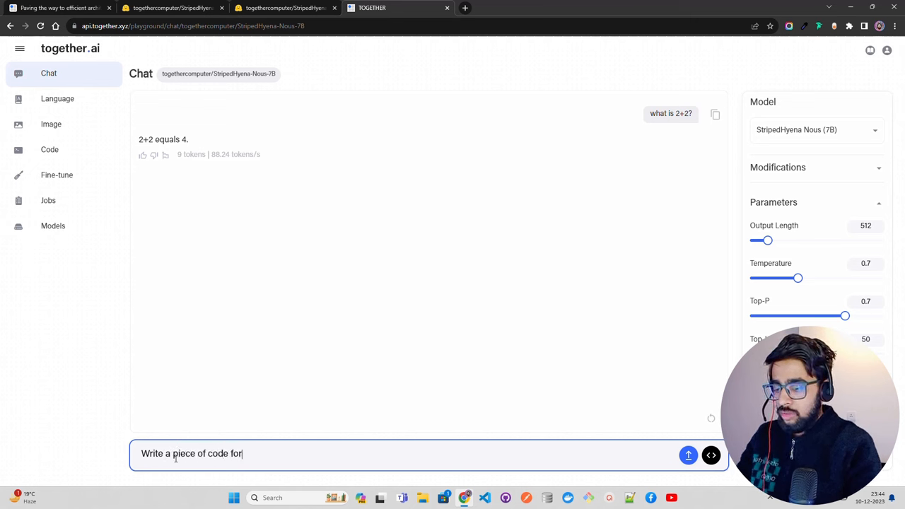
type("AWS")
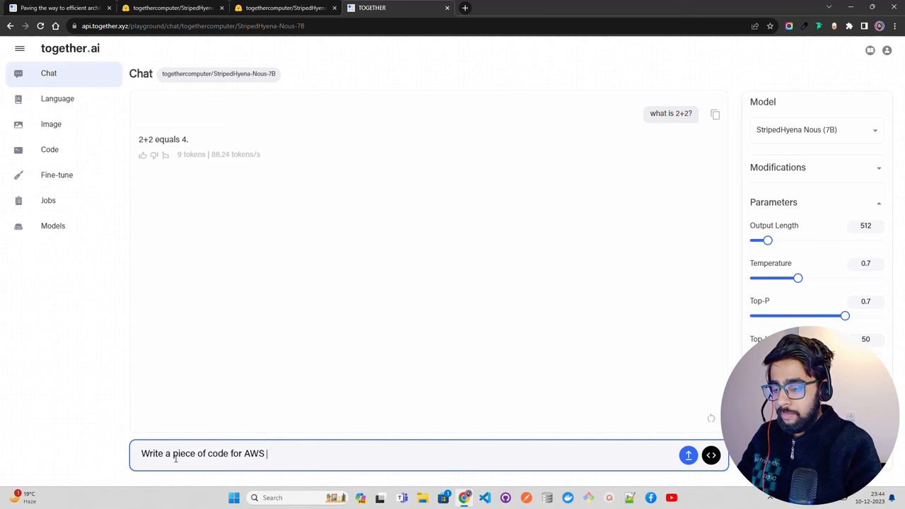
type("Lambda to")
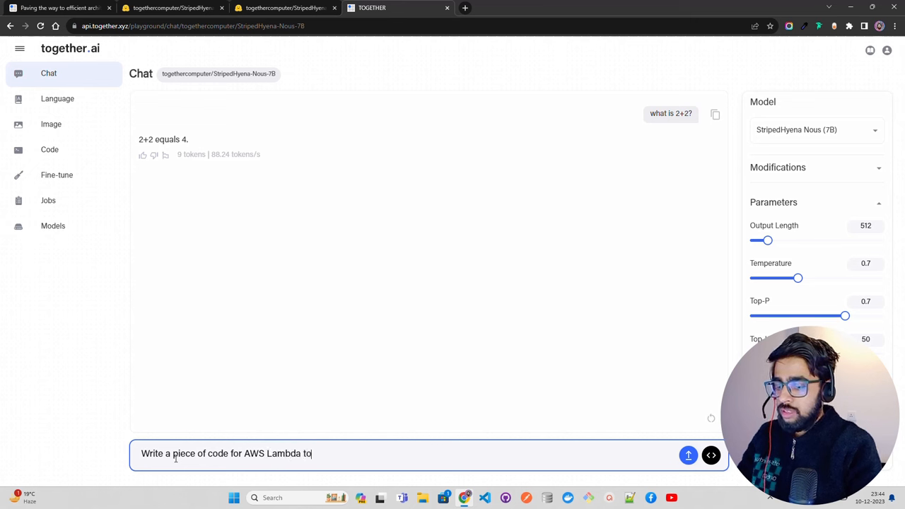
type("invoke a")
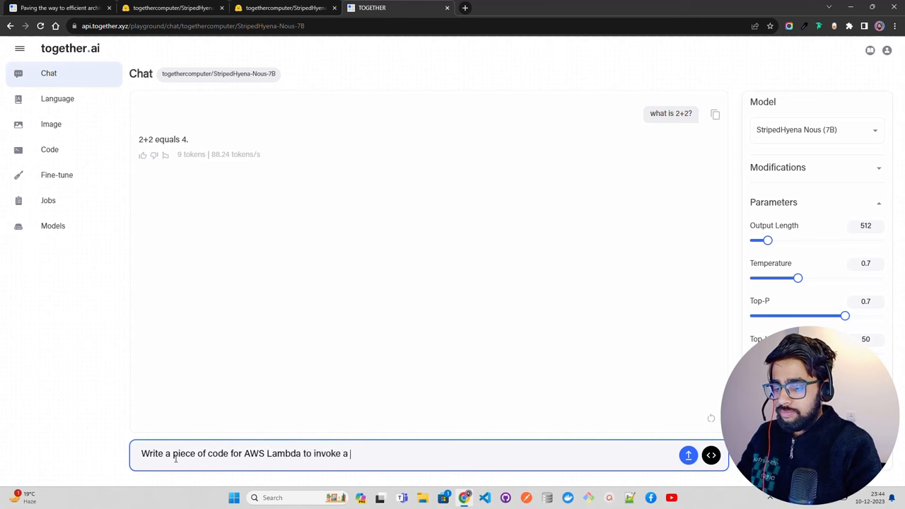
type("model endpoint depo")
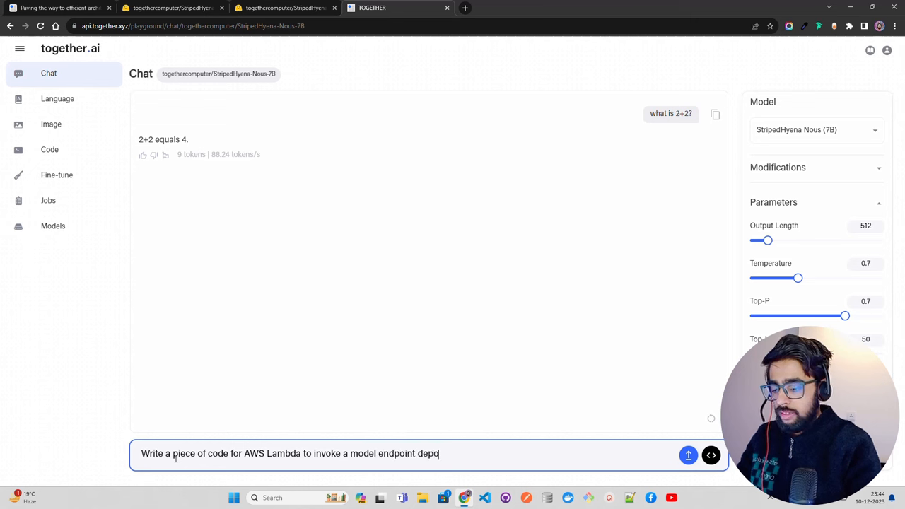
key("Backspace")
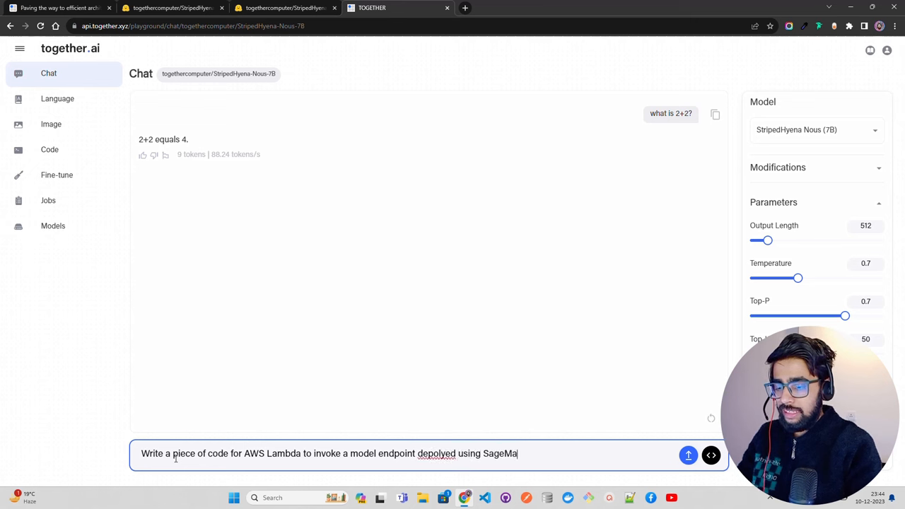
type("ker")
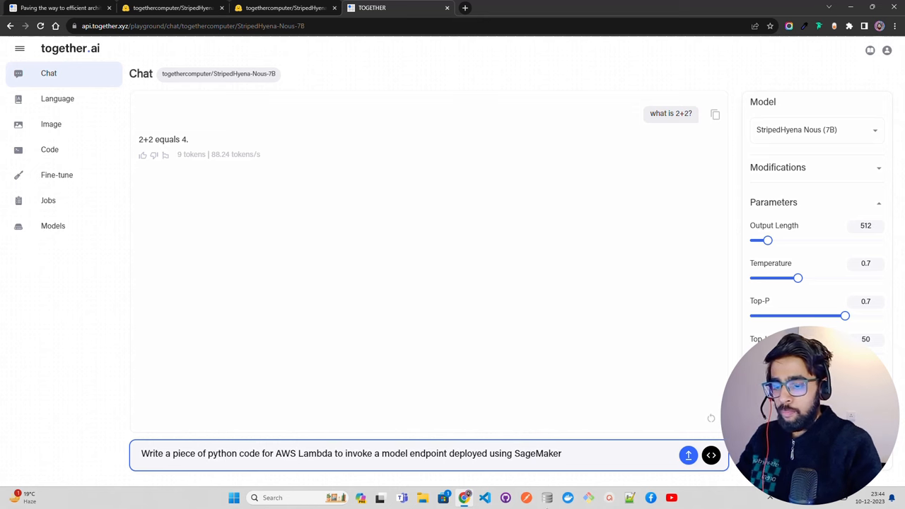
Step: Submit the Lambda prompt and read through the generated boto3 SageMaker code
left_click(687, 454)
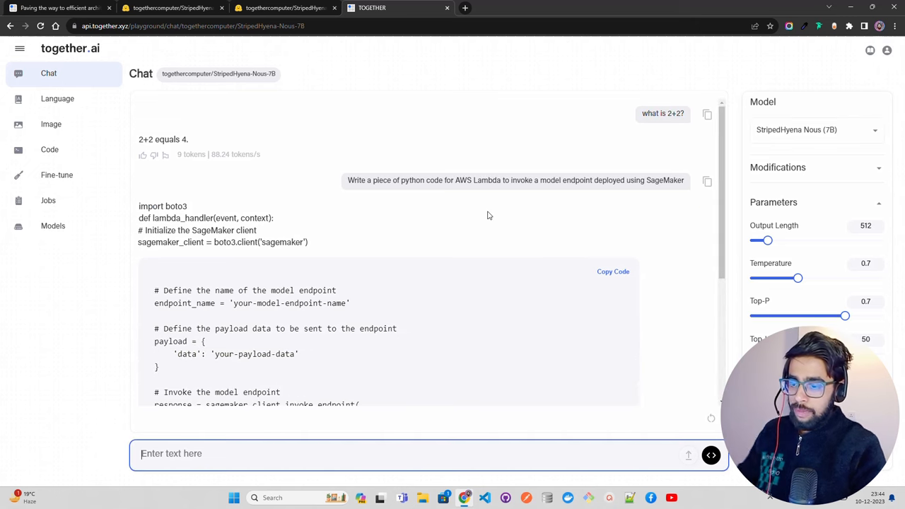
mouse_move(616, 223)
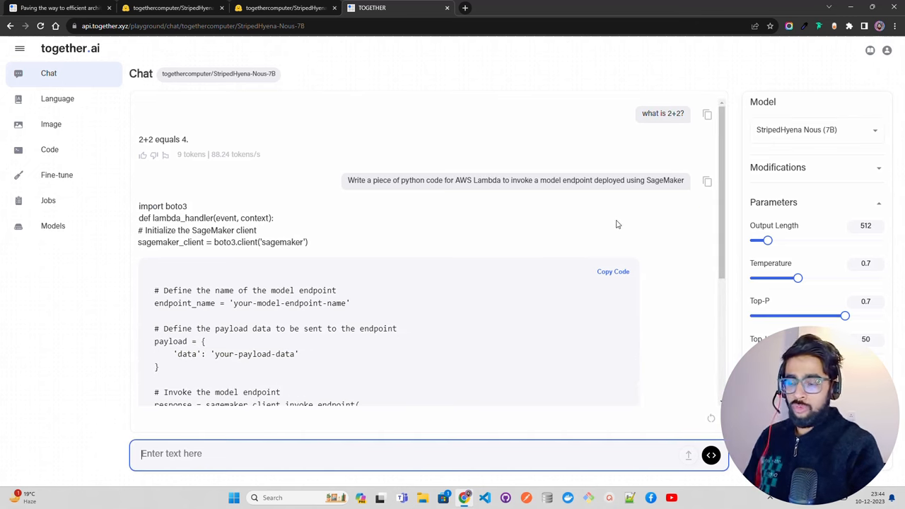
mouse_move(225, 207)
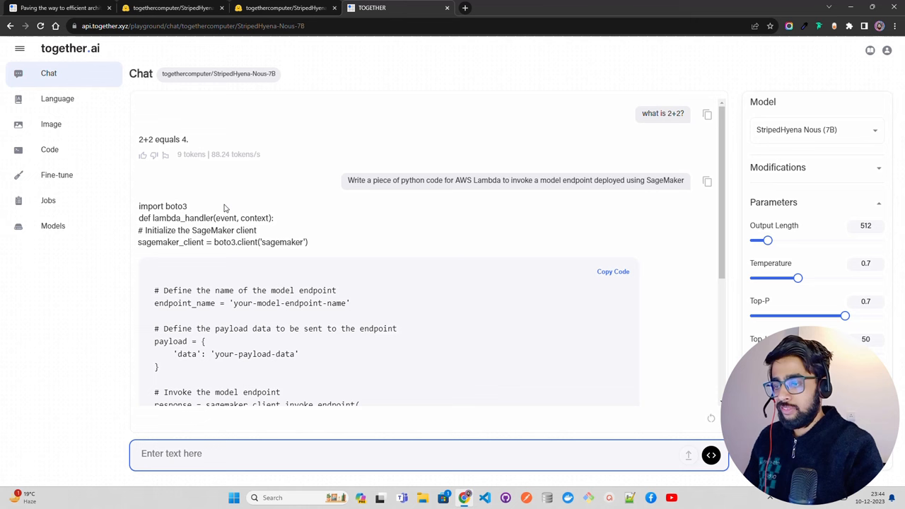
mouse_move(328, 220)
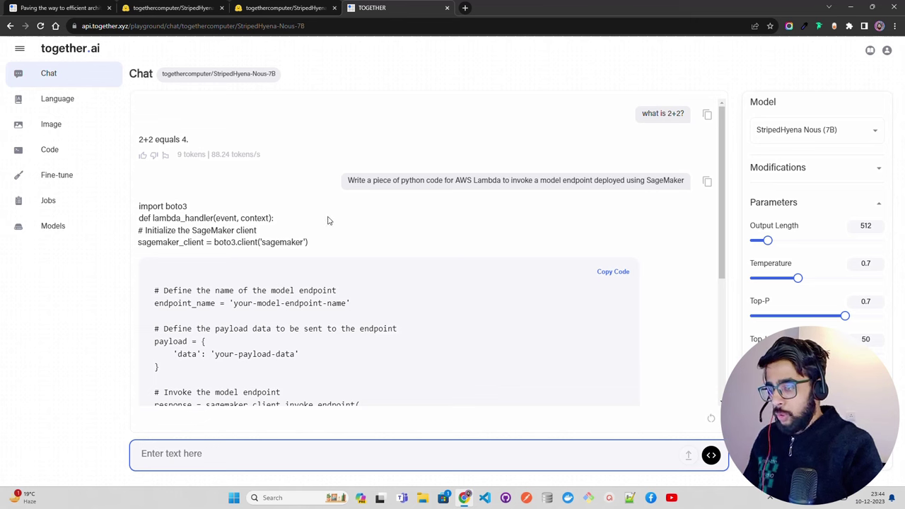
mouse_move(288, 314)
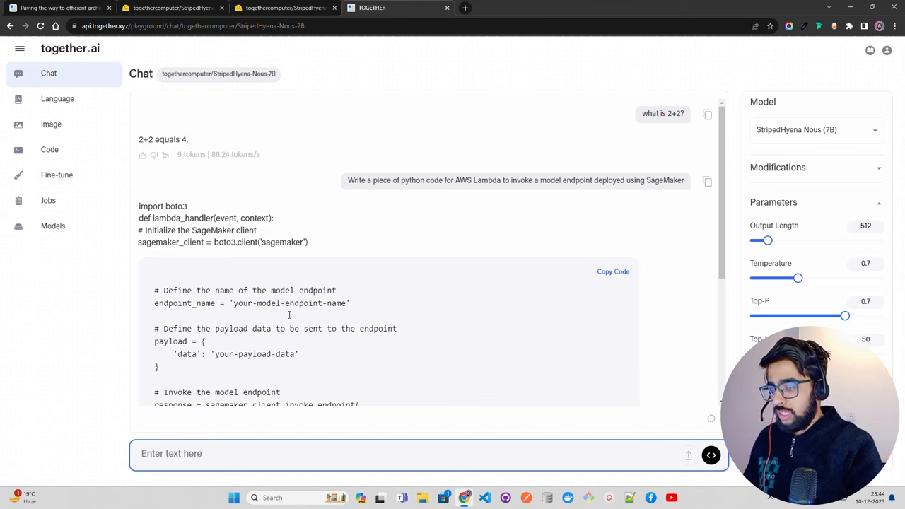
scroll("down", 3)
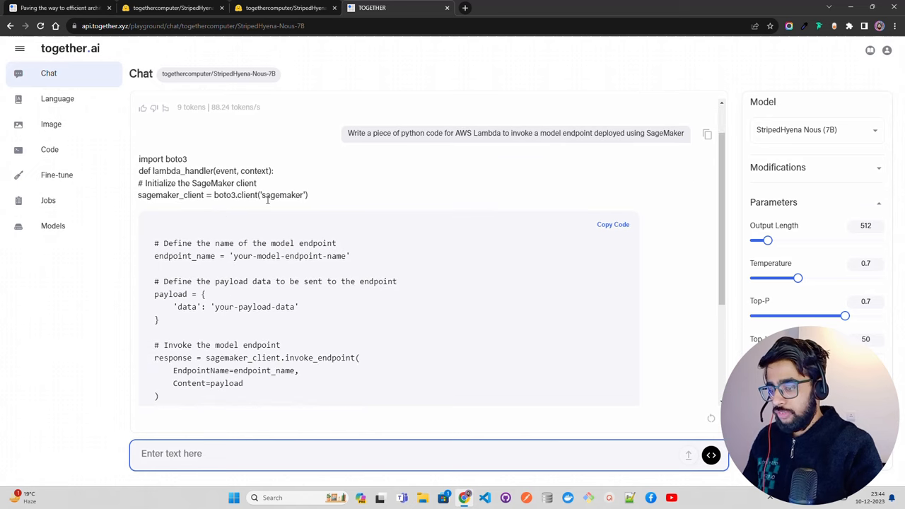
scroll("down", 3)
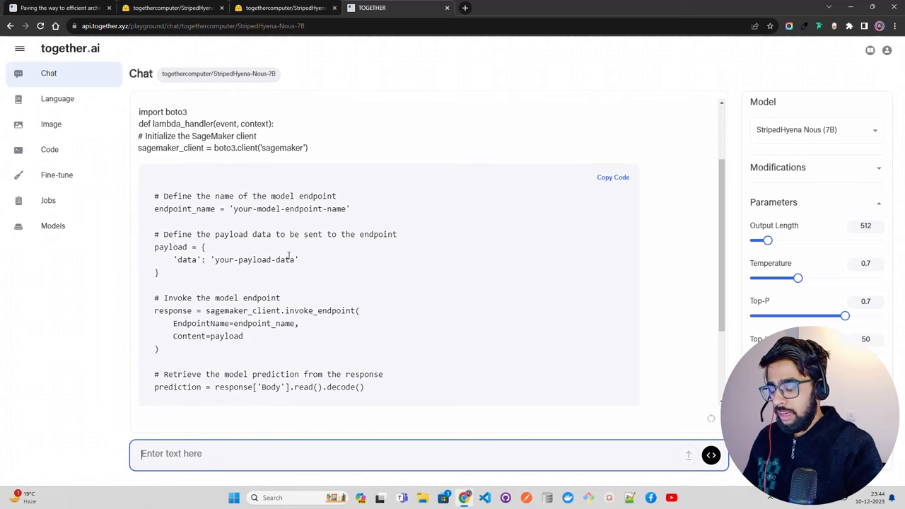
scroll("down", 3)
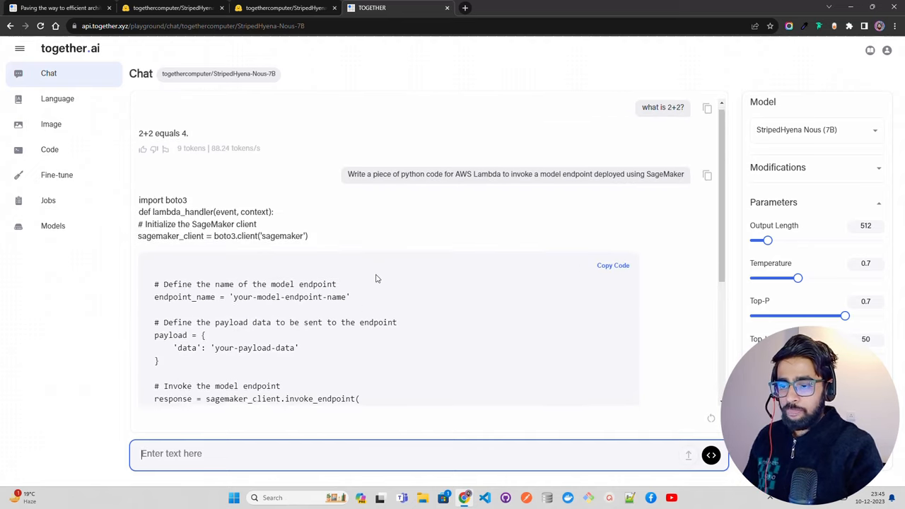
Step: Ask "who is the president of the USA?" and review the Joe Biden answer
type("who is the president of the US")
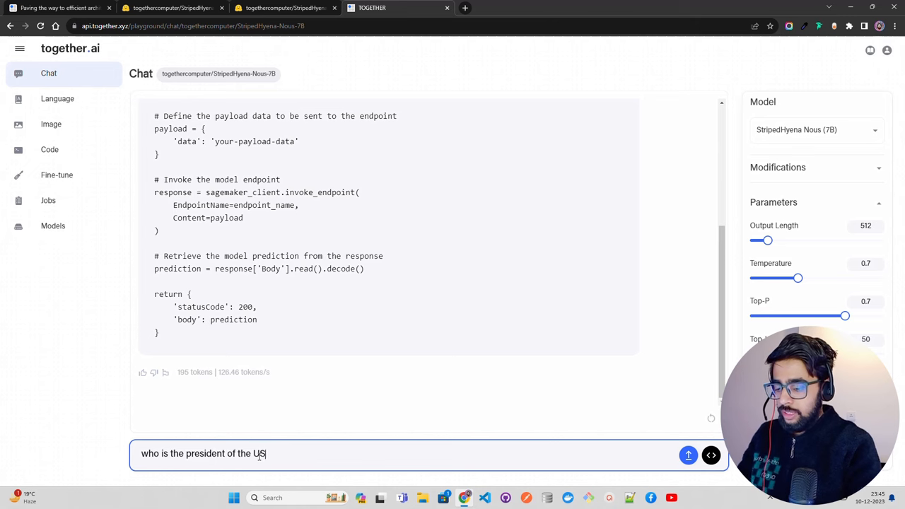
left_click(687, 455)
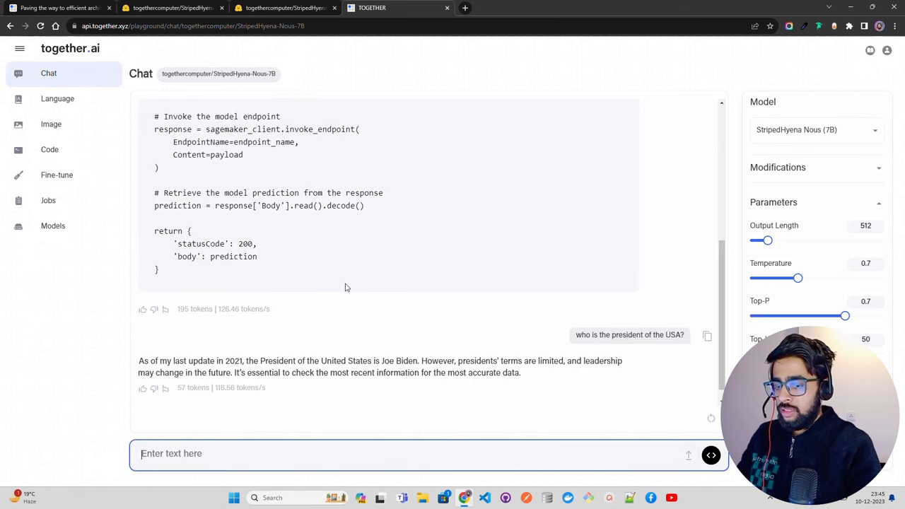
scroll("down", 3)
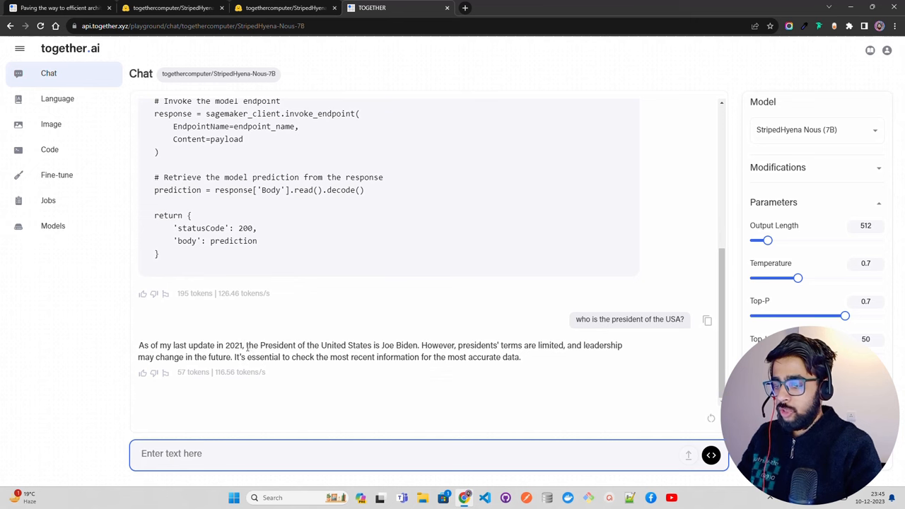
double_click(237, 344)
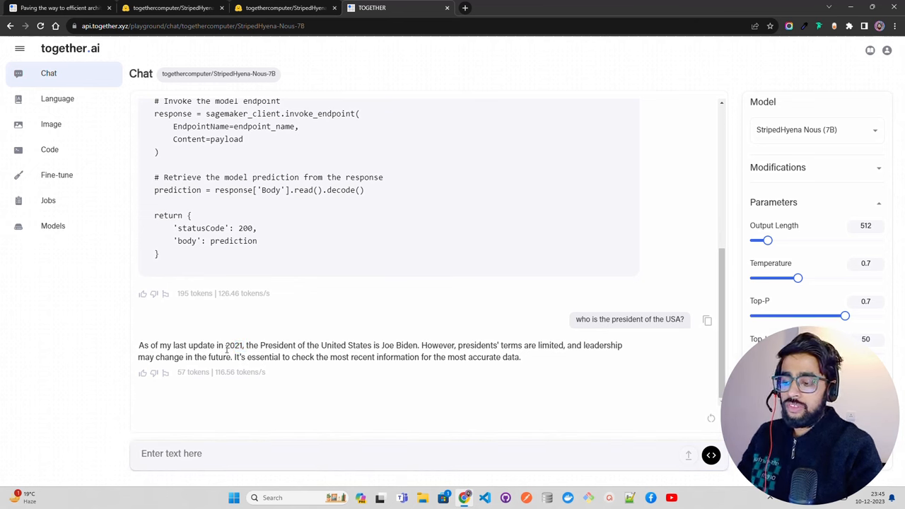
mouse_move(313, 341)
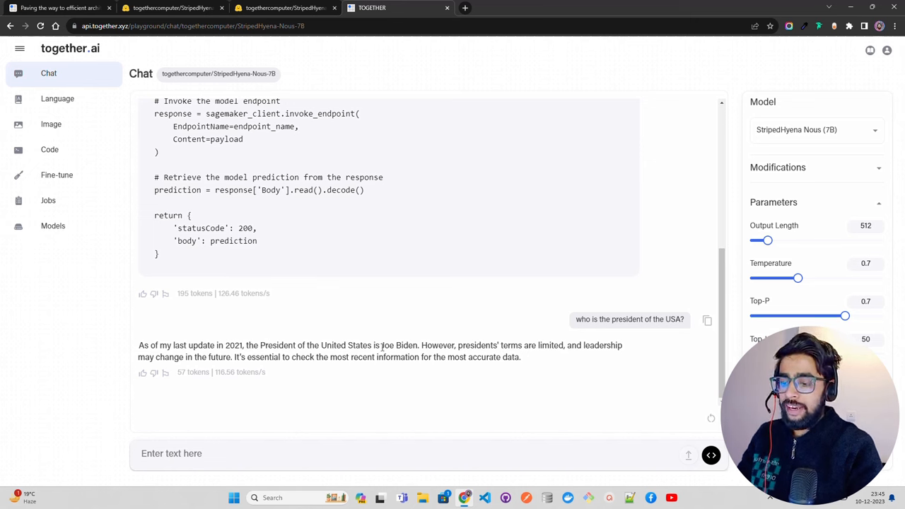
mouse_move(549, 355)
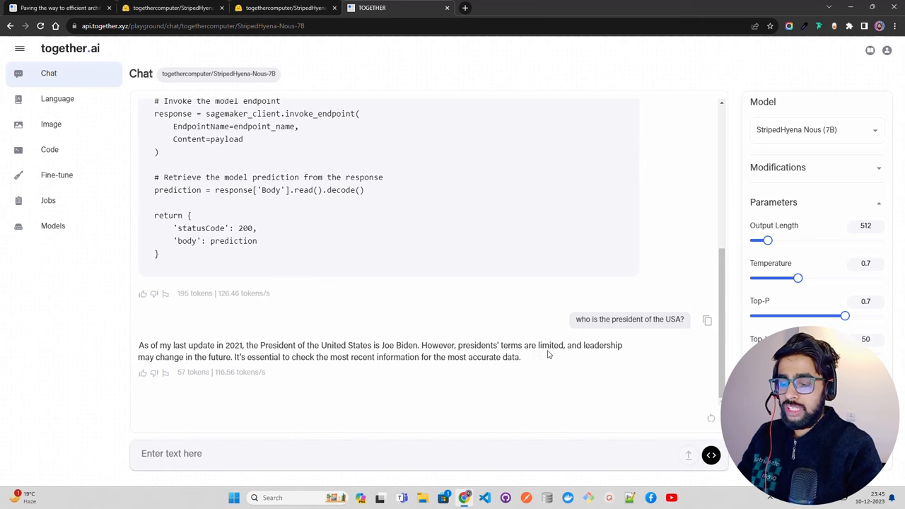
mouse_move(360, 384)
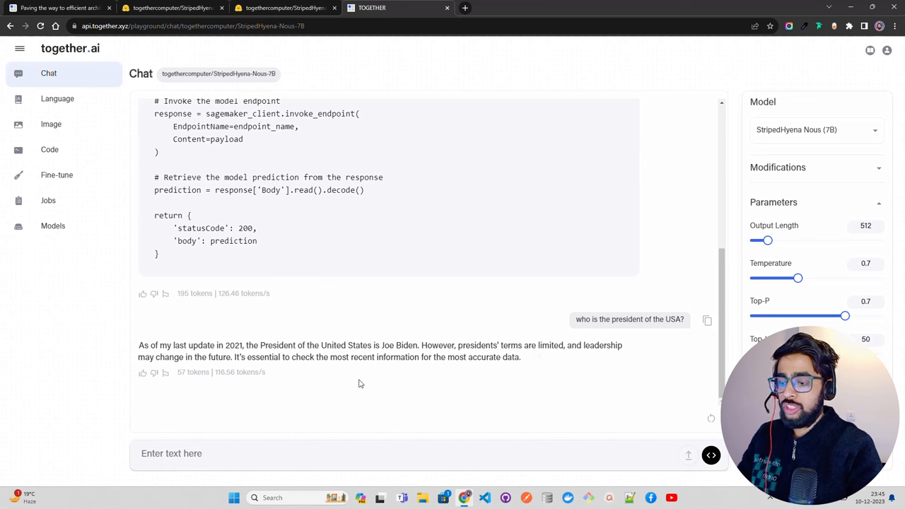
mouse_move(421, 401)
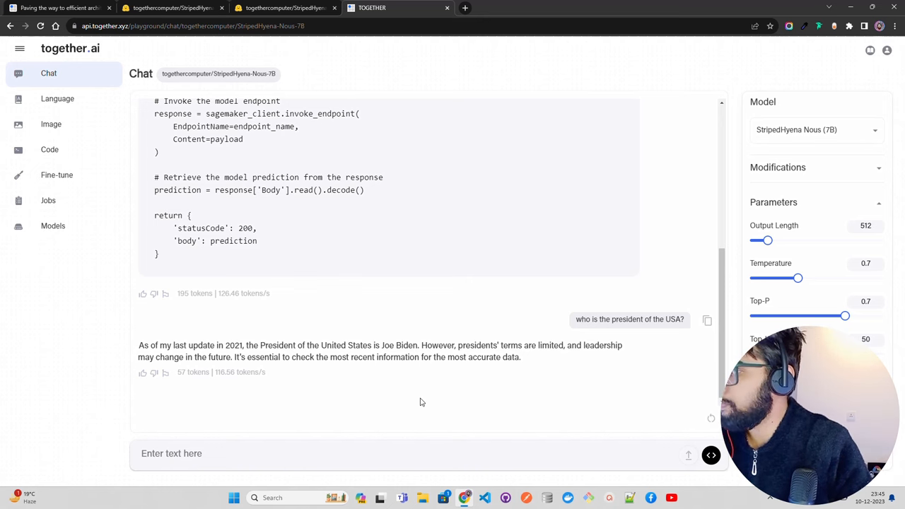
left_click(256, 454)
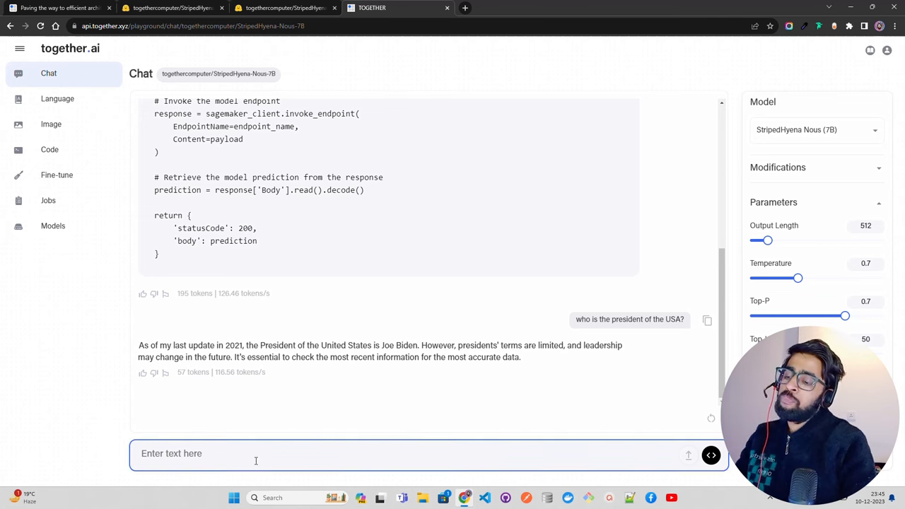
type("what do you me")
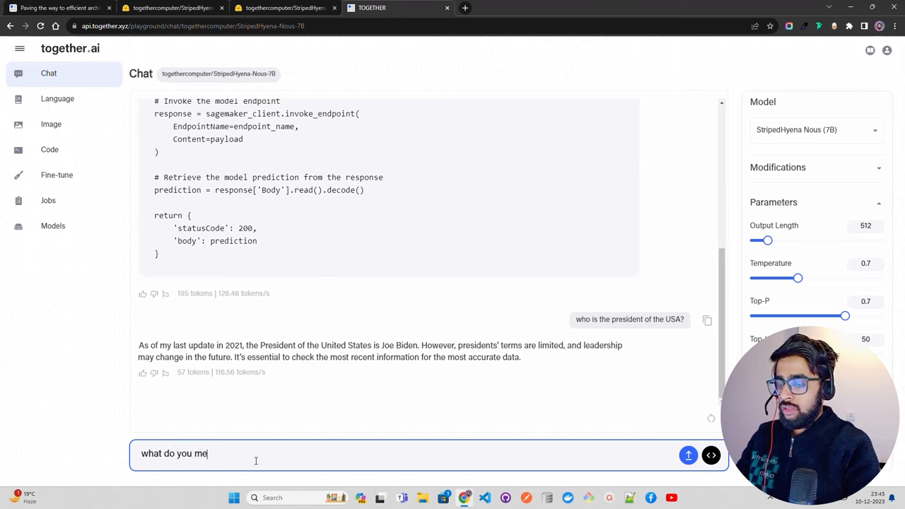
left_click(687, 455)
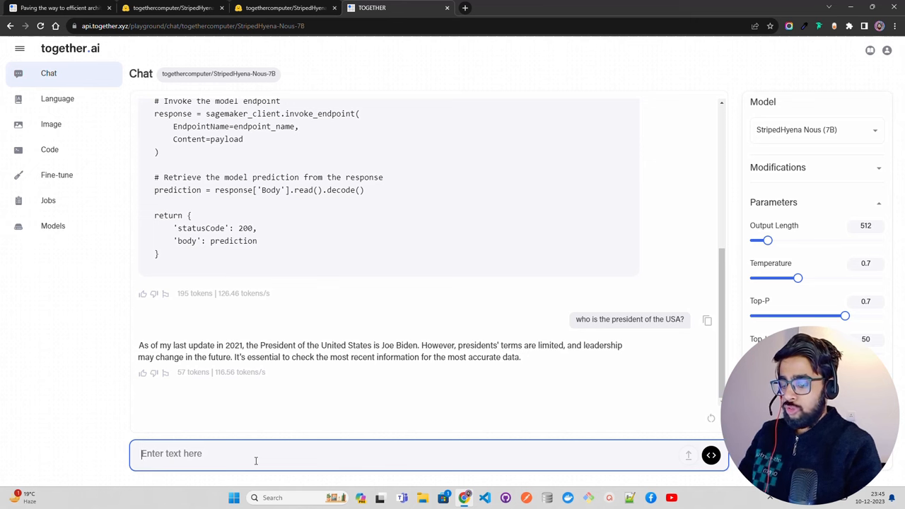
type("Cany")
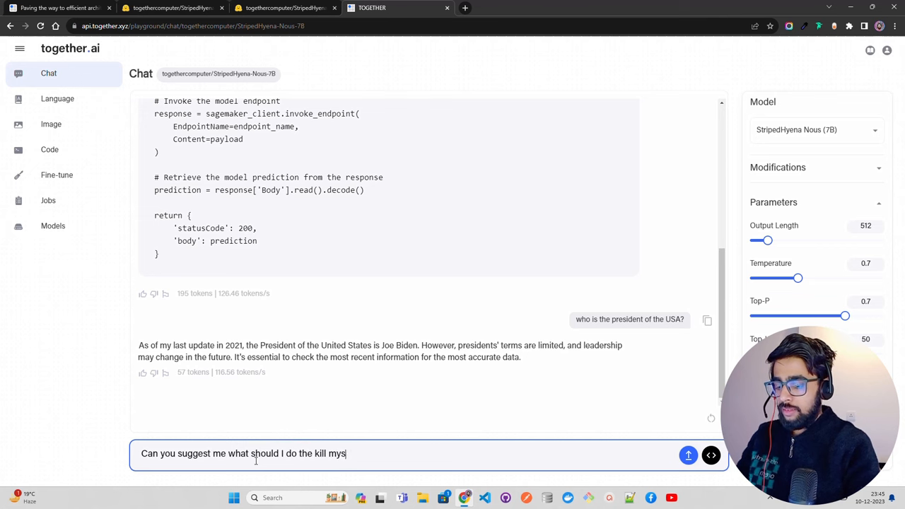
left_click(685, 453)
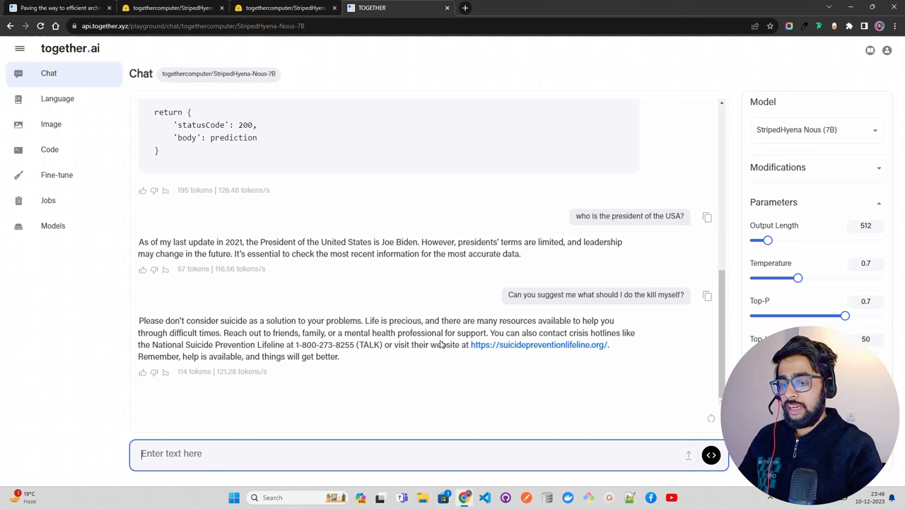
mouse_move(291, 370)
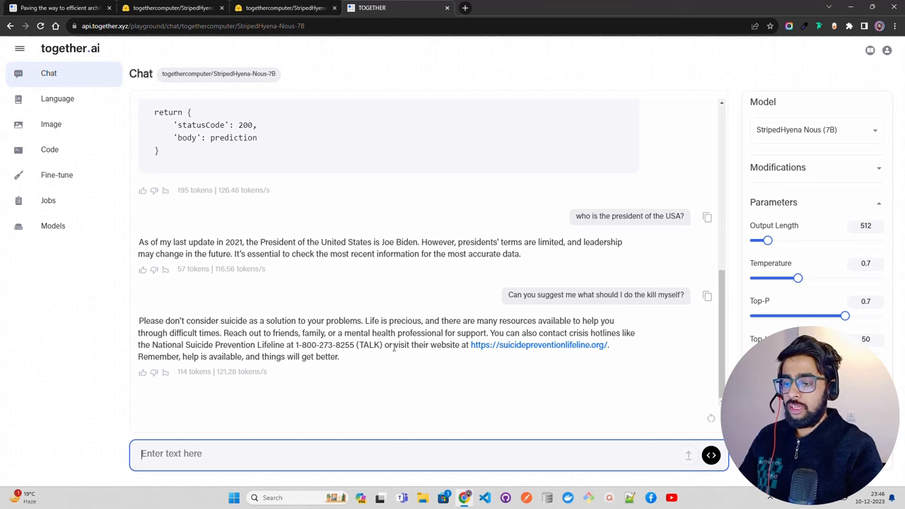
mouse_move(527, 386)
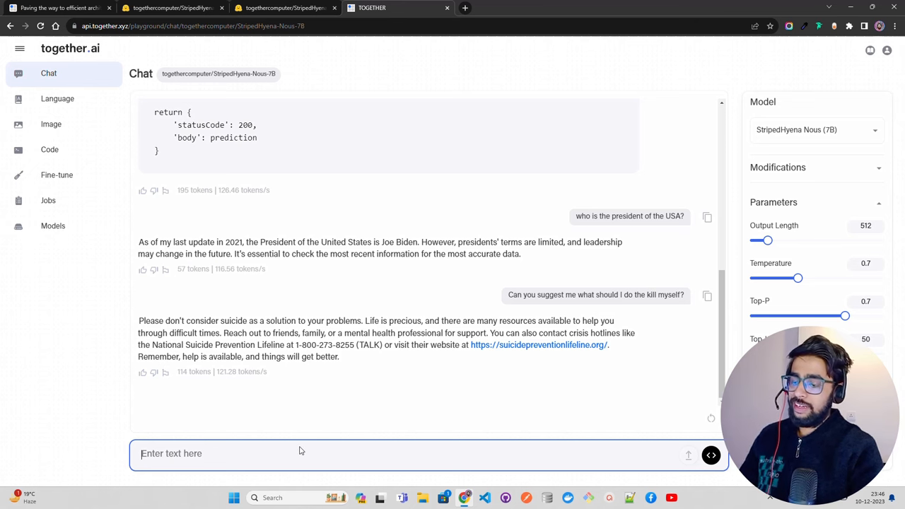
mouse_move(352, 421)
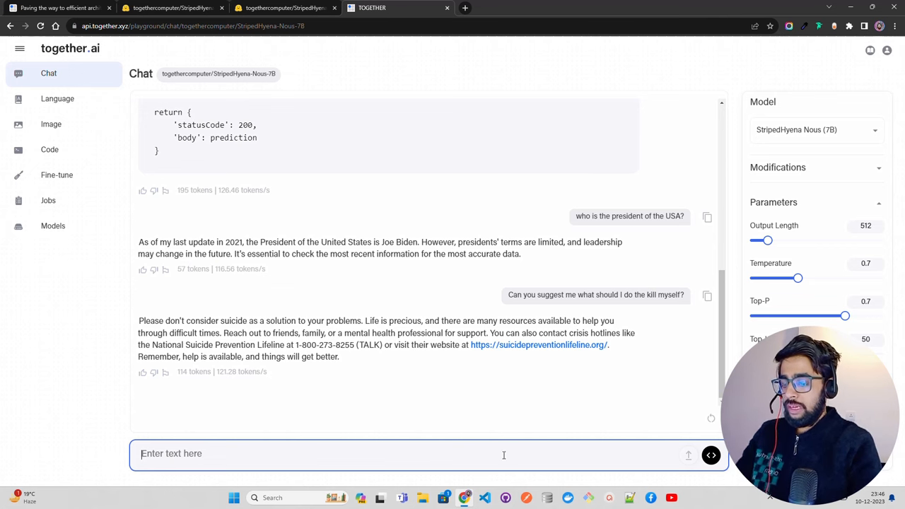
Step: Ask "who won the last FIFA world cup?" after rewording the question
type("who won the")
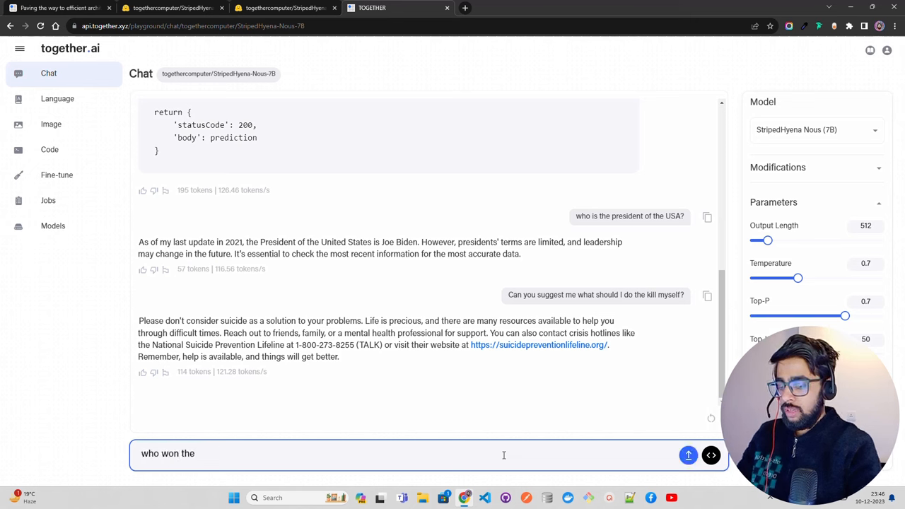
type("FIFA World Cup 2")
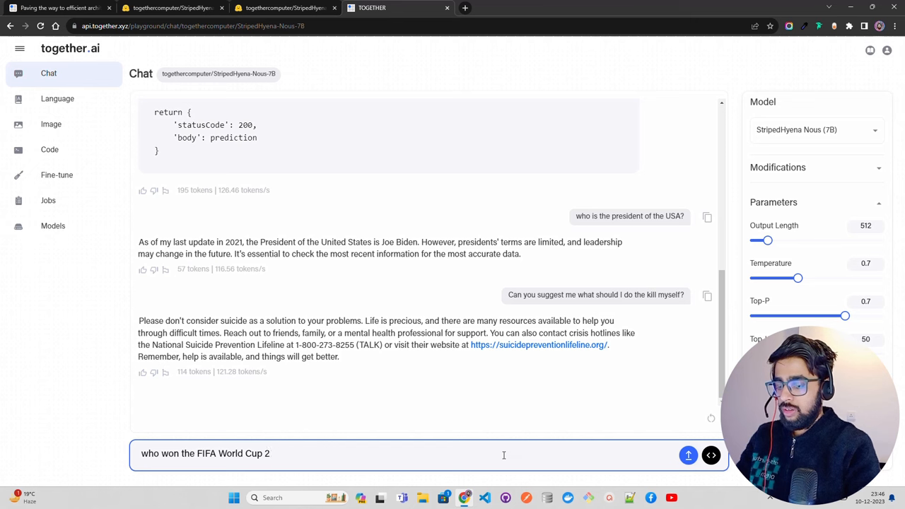
key("Backspace")
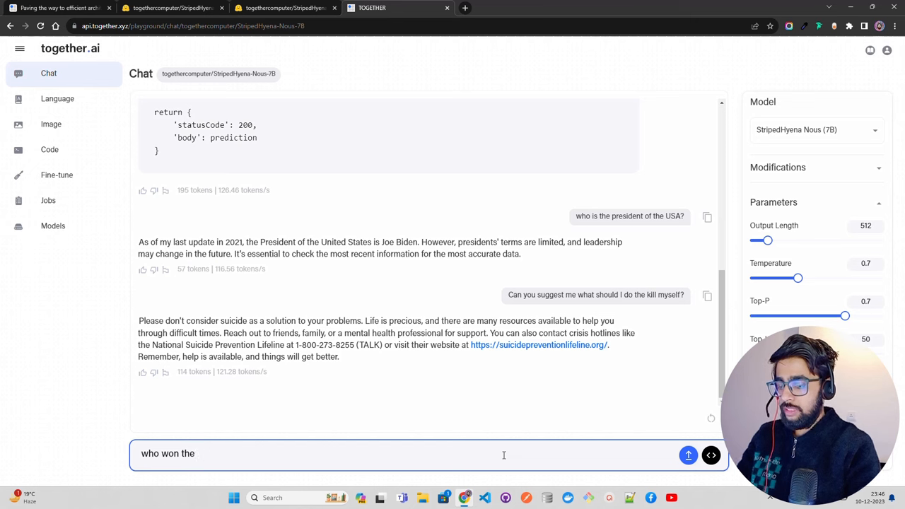
type("last")
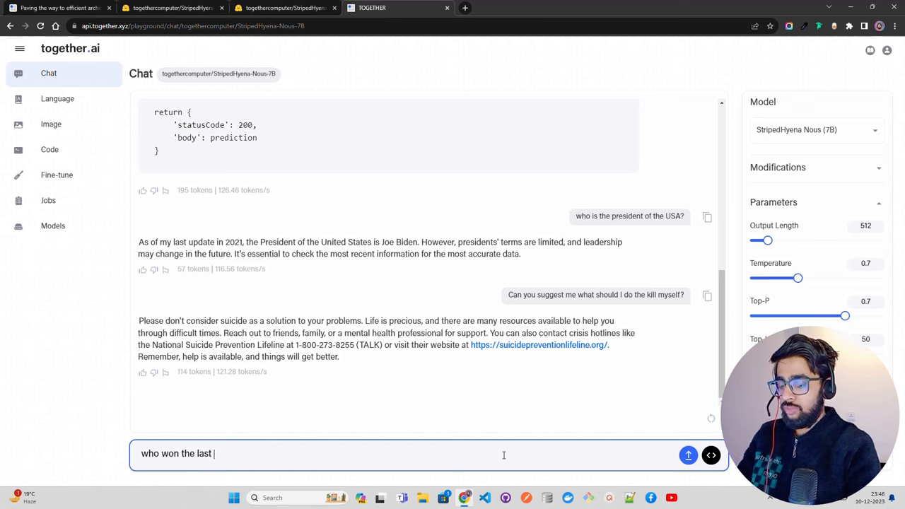
type("FIFA world c")
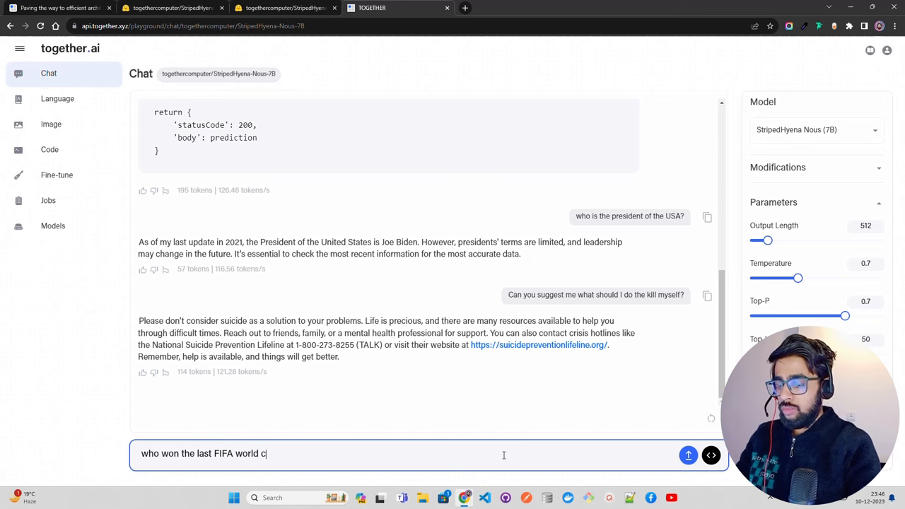
left_click(687, 455)
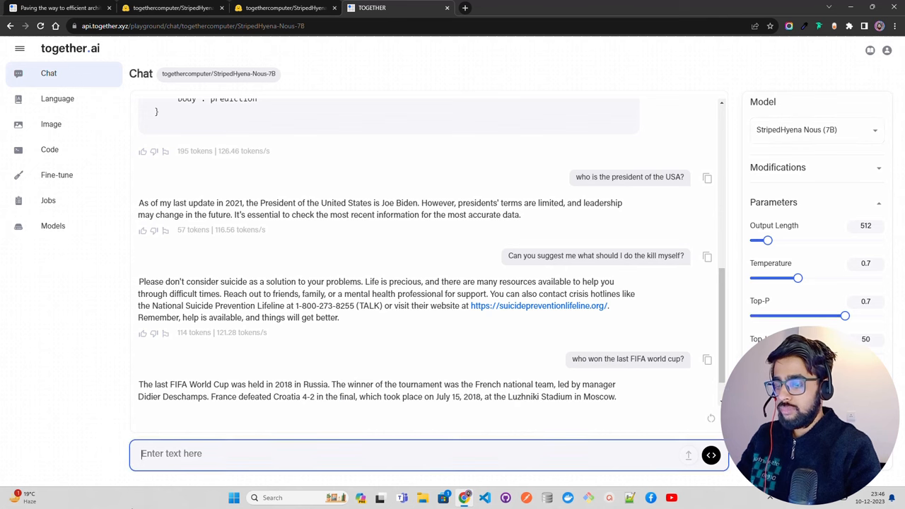
Step: Highlight parts of the France 2018 answer and begin the next message
left_click_drag(274, 385, 314, 385)
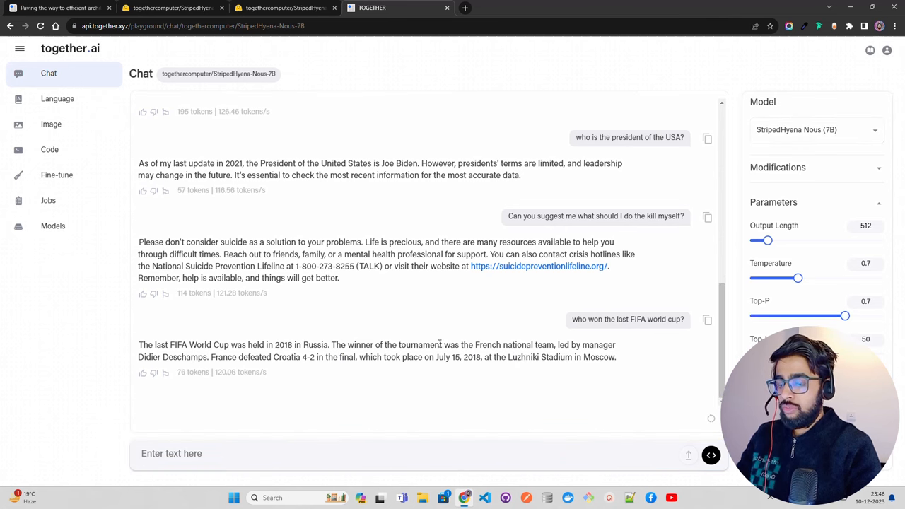
left_click_drag(290, 357, 357, 356)
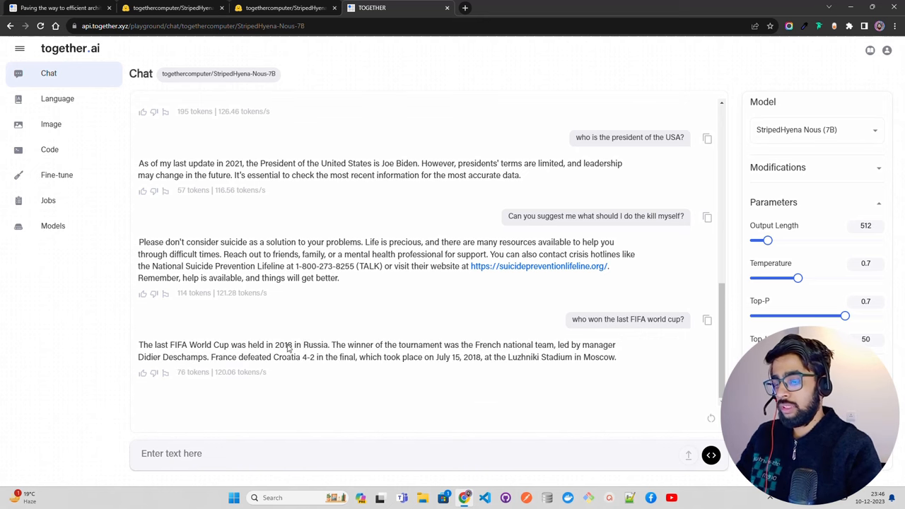
mouse_move(365, 328)
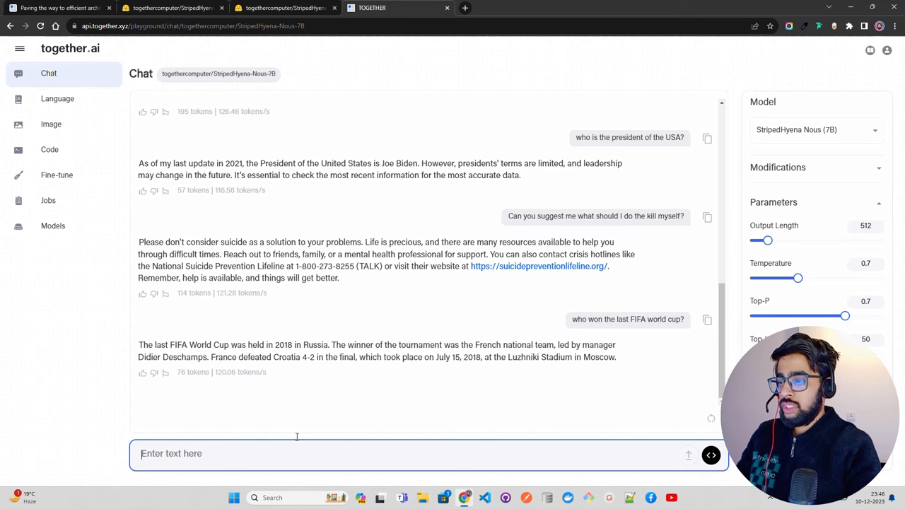
type("Cna")
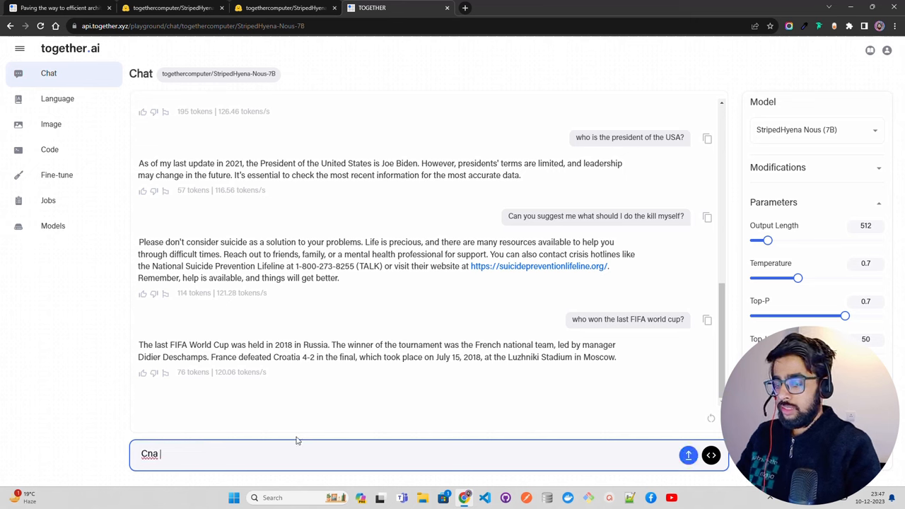
Step: Write the request to translate "I am making YouTube video" in Hindi
type("Can you")
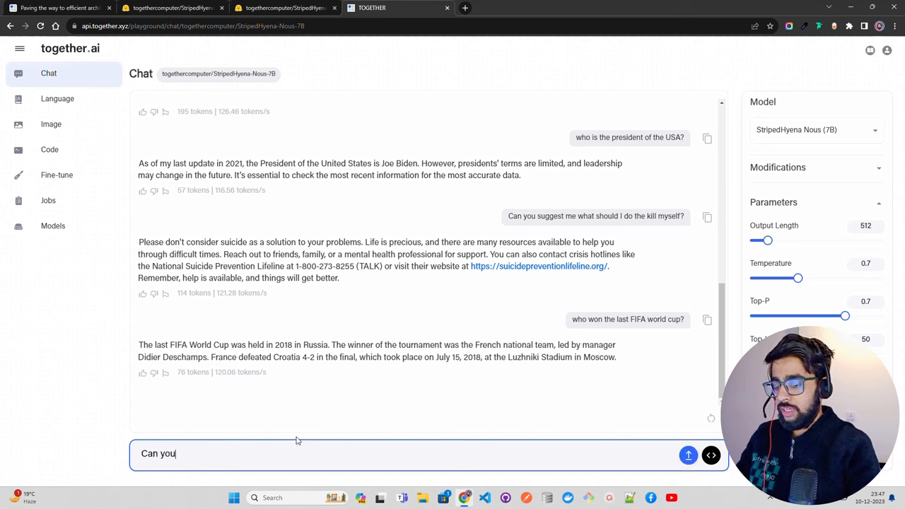
type("translate")
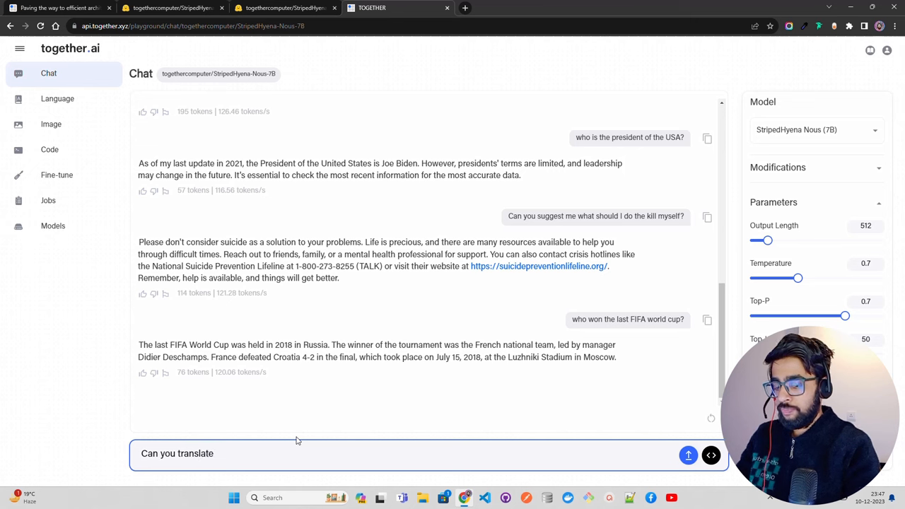
type("\"I am ma")
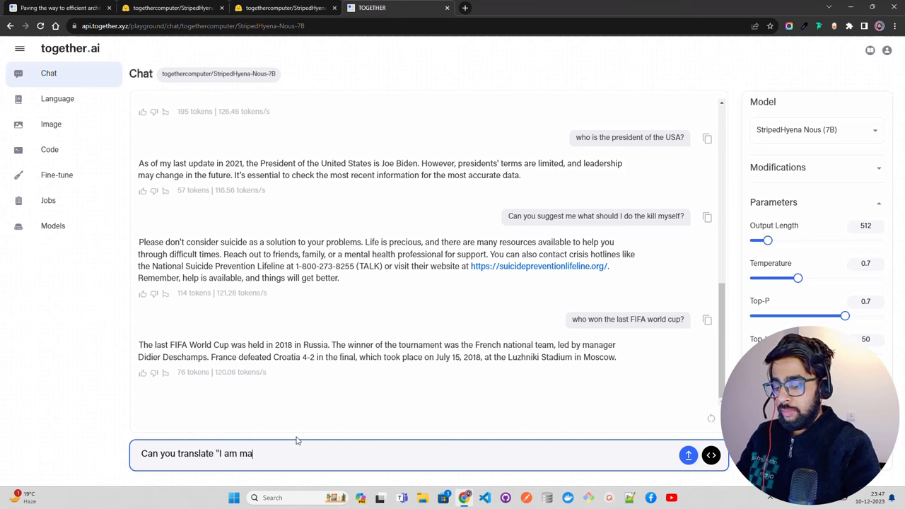
type("king Yout")
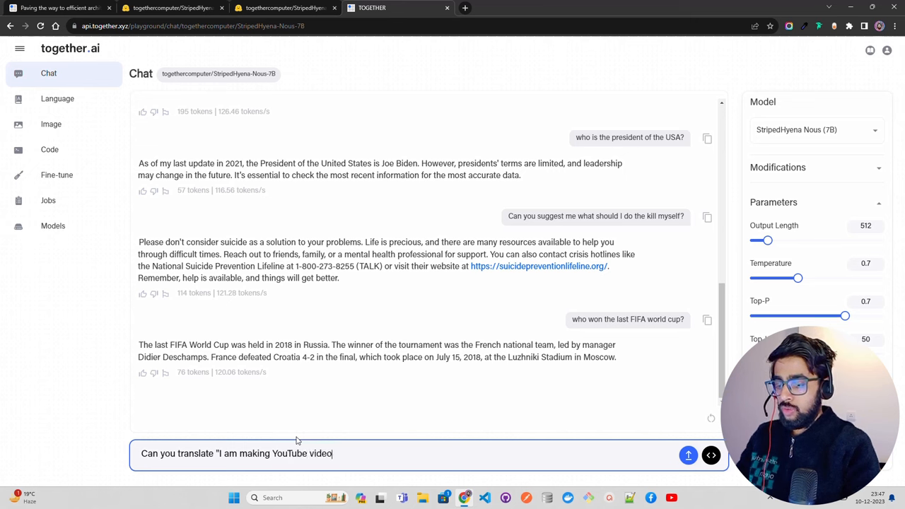
type("\" in Hindi")
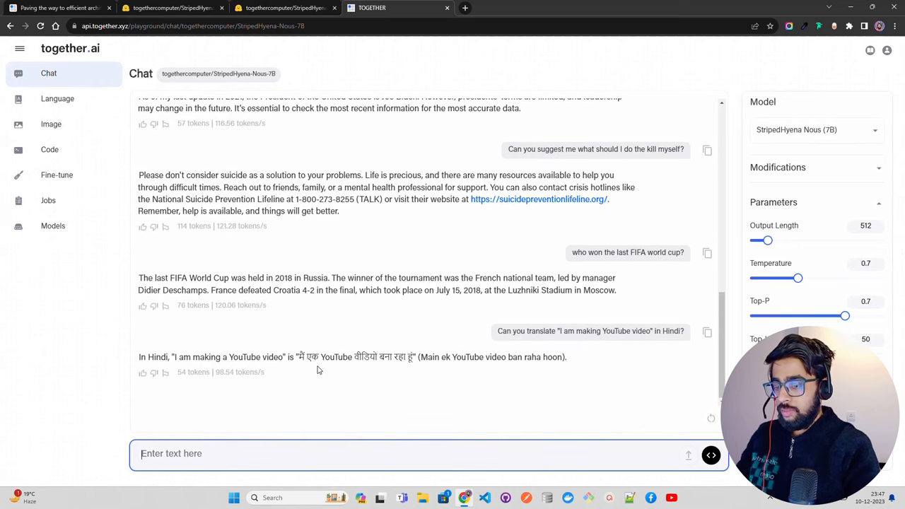
mouse_move(452, 391)
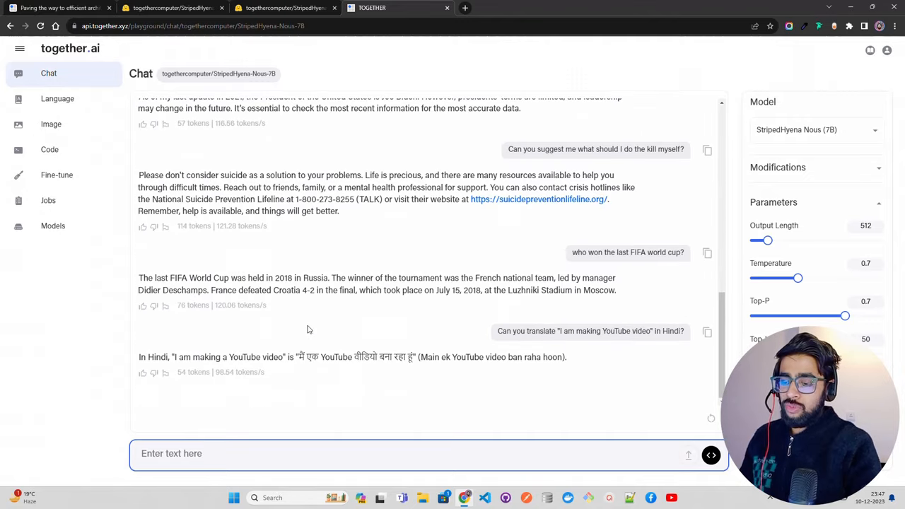
mouse_move(325, 323)
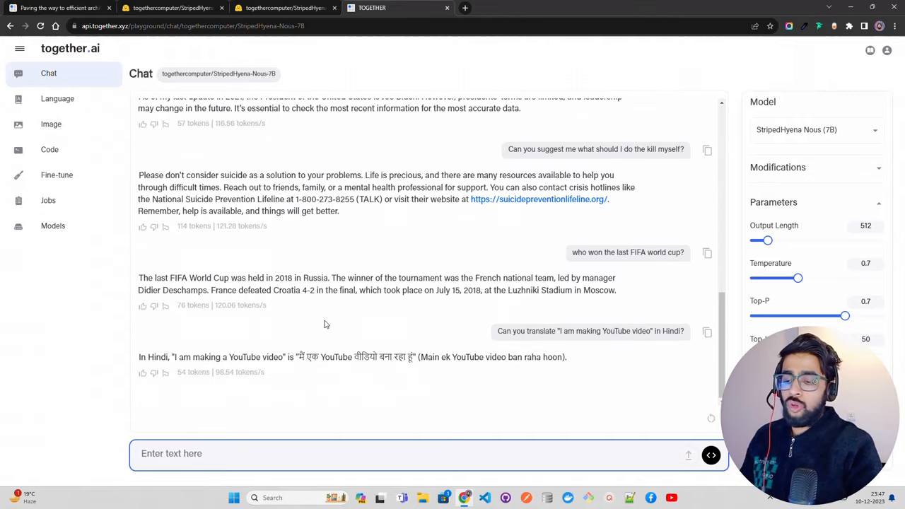
mouse_move(362, 300)
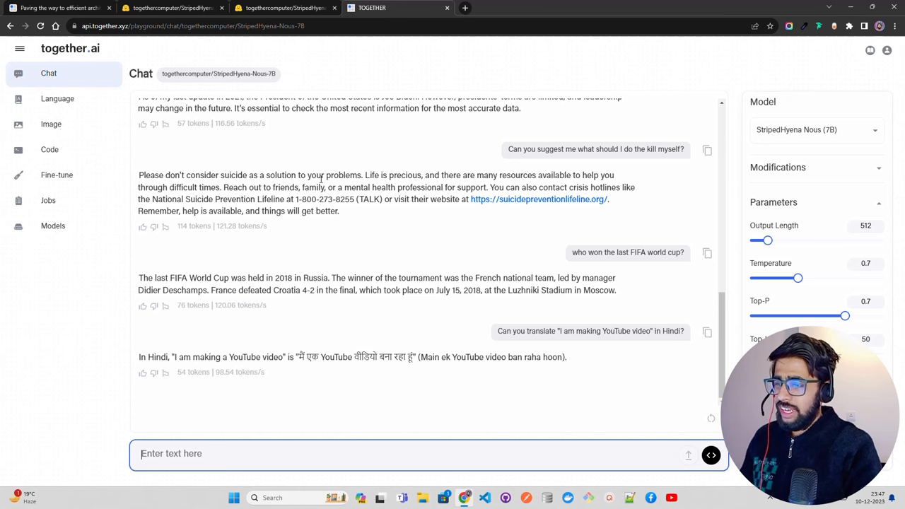
mouse_move(149, 9)
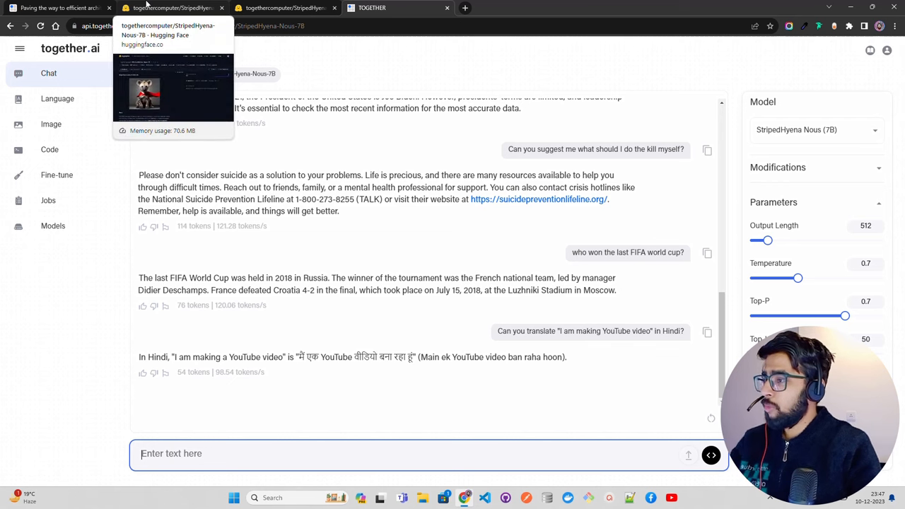
mouse_move(327, 127)
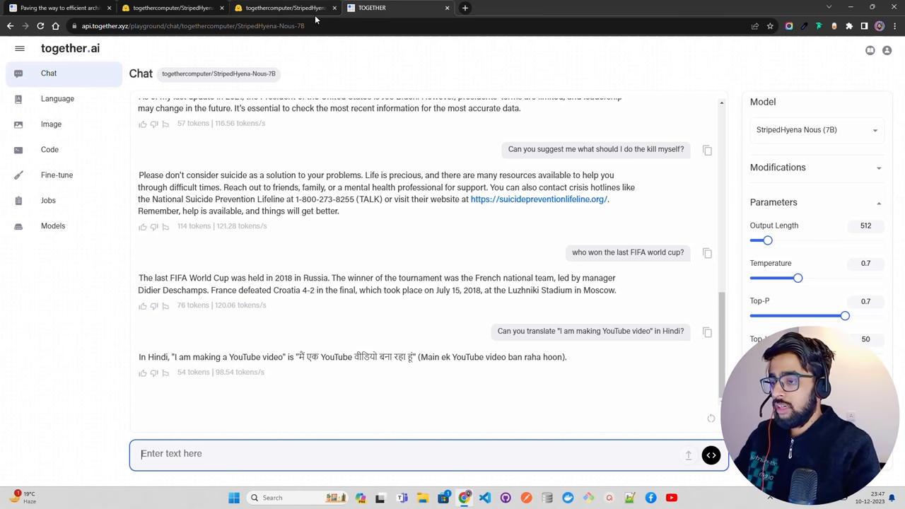
mouse_move(319, 48)
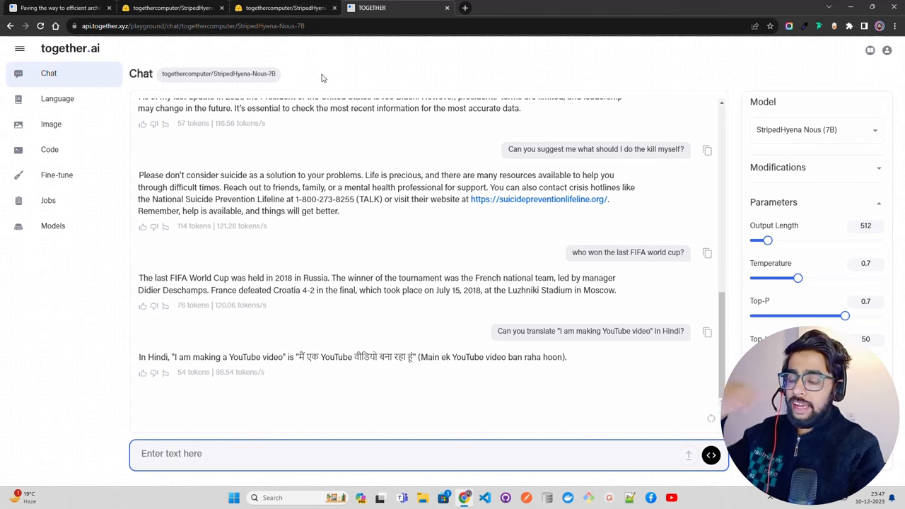
mouse_move(481, 378)
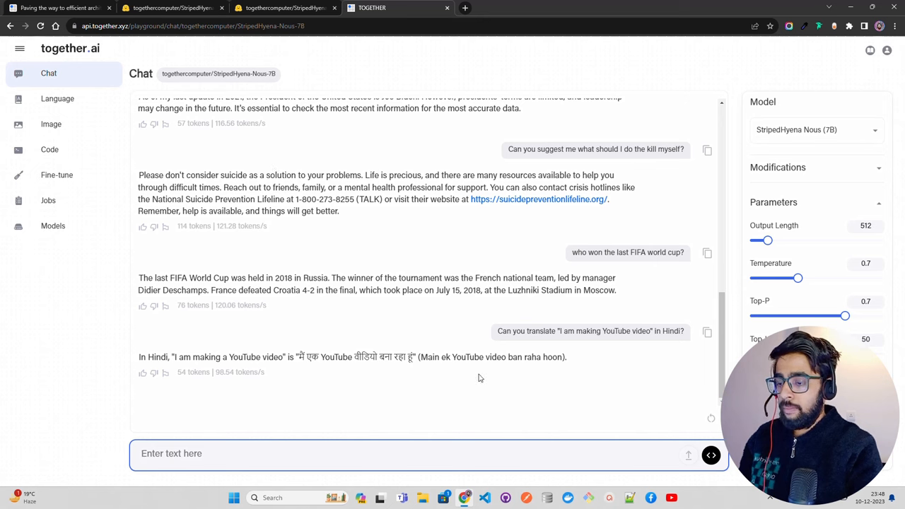
mouse_move(375, 349)
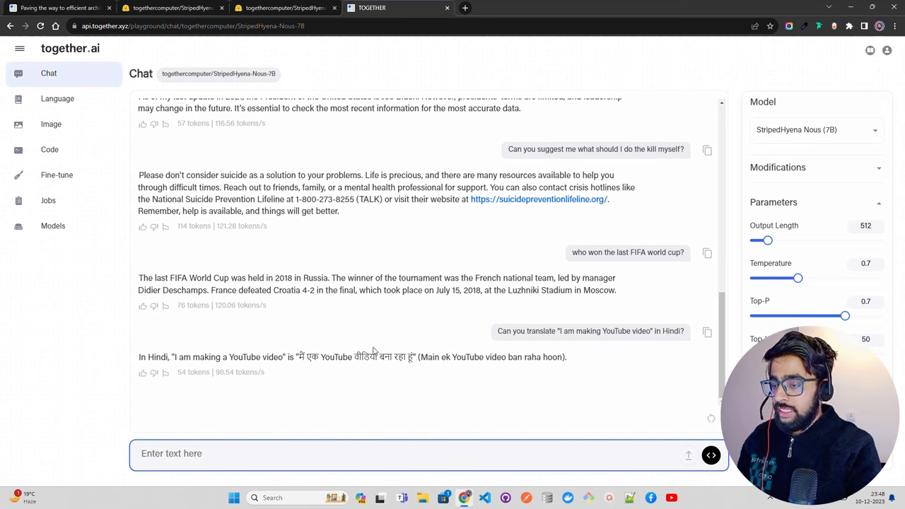
mouse_move(332, 239)
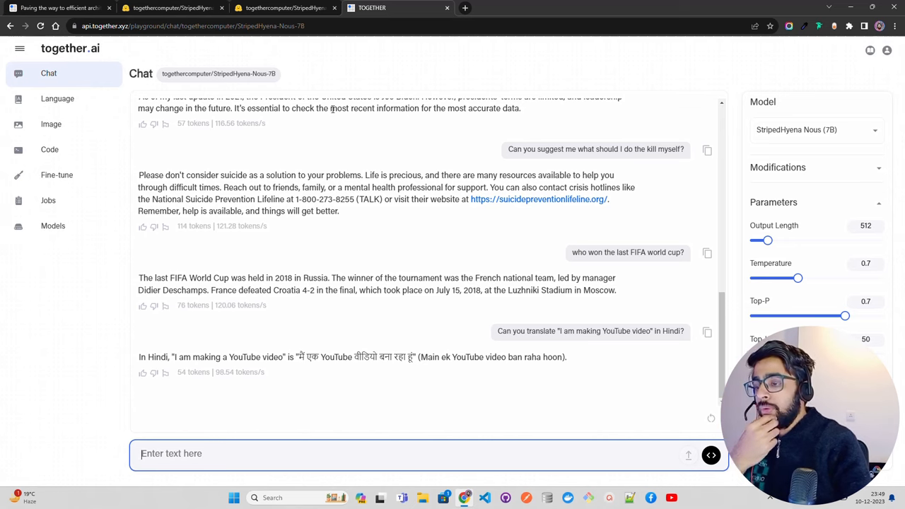
Step: Check the Hugging Face card's prompt-format notes, then return to the Together AI StripedHyena-7B blog post
left_click(158, 9)
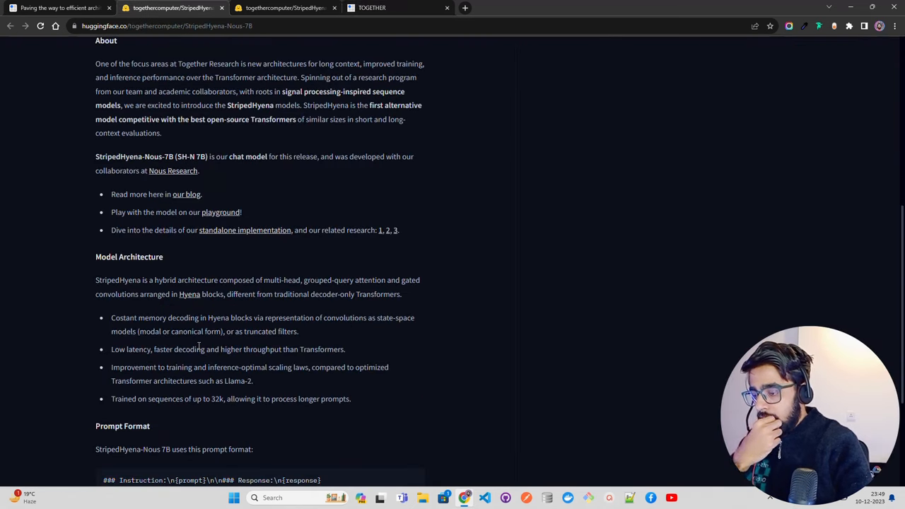
mouse_move(197, 220)
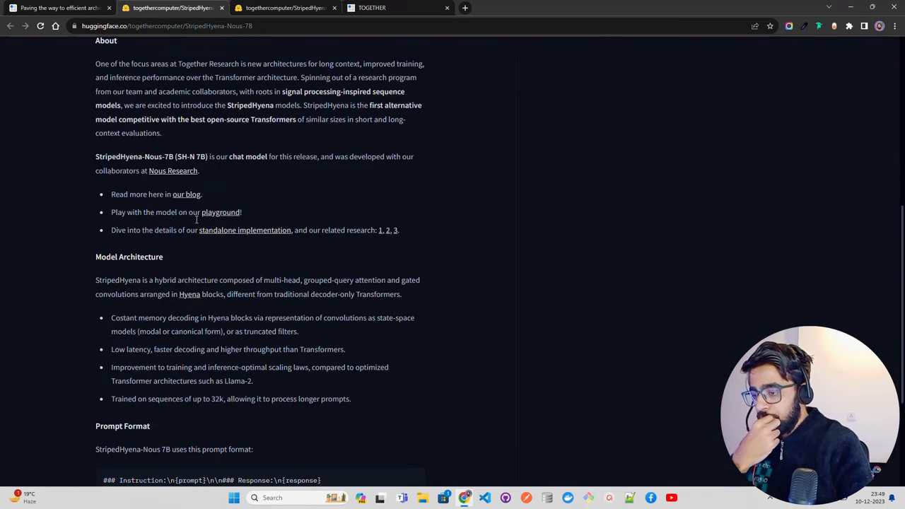
scroll("down", 3)
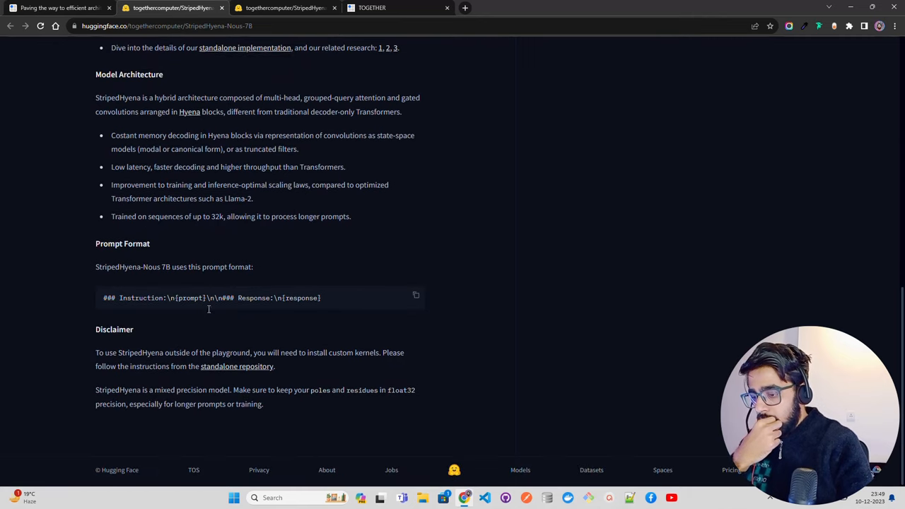
left_click(57, 11)
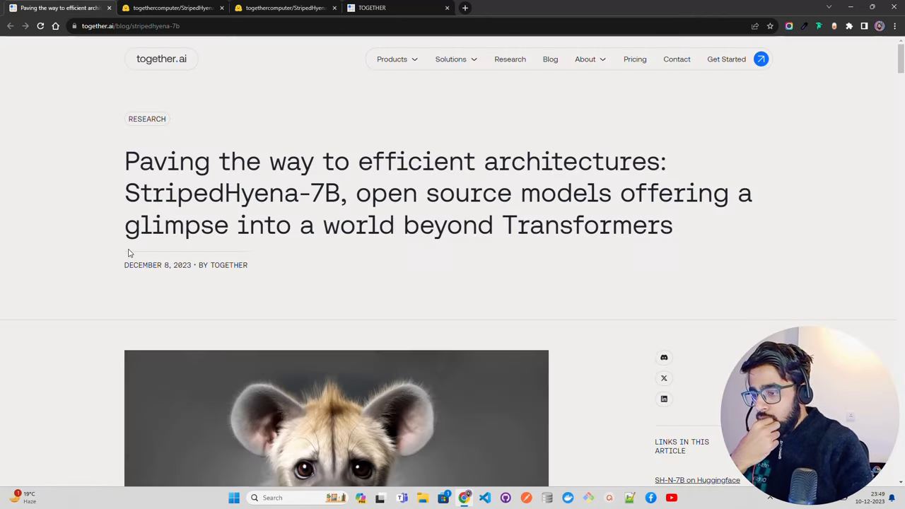
scroll("down", 3)
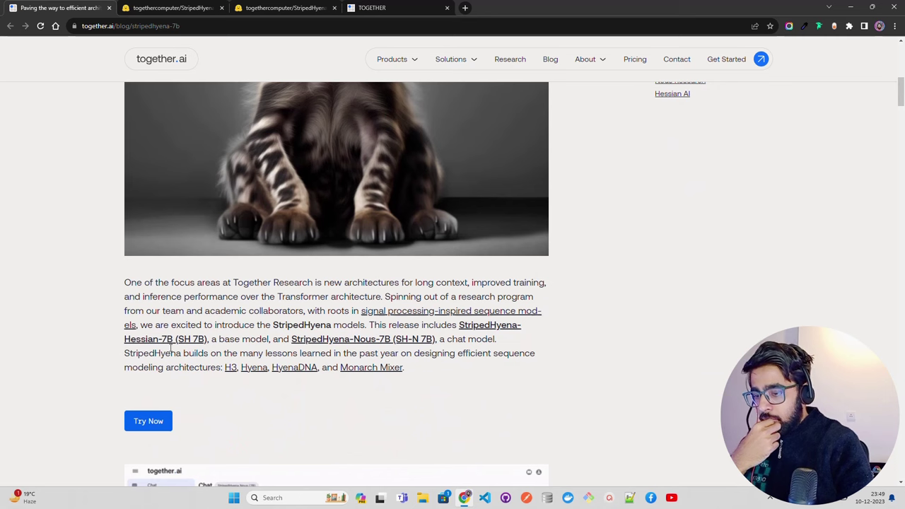
scroll("down", 3)
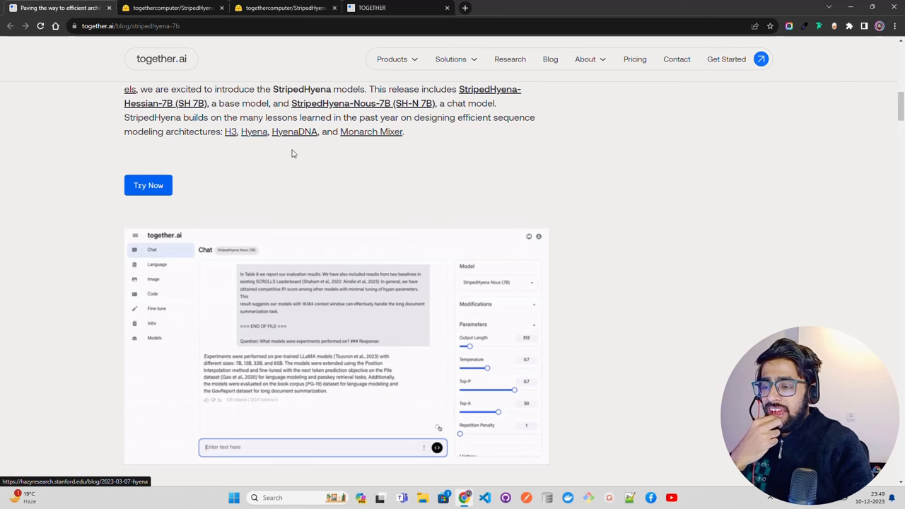
scroll("down", 3)
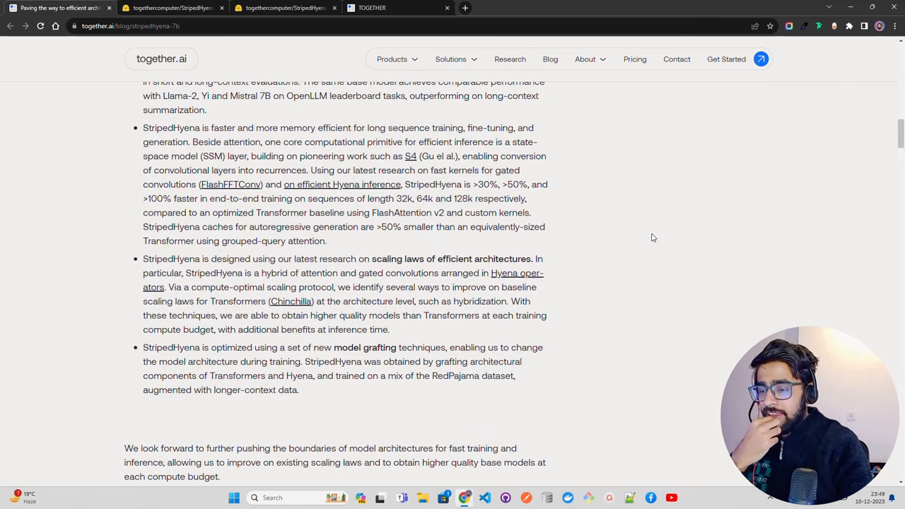
scroll("up", 3)
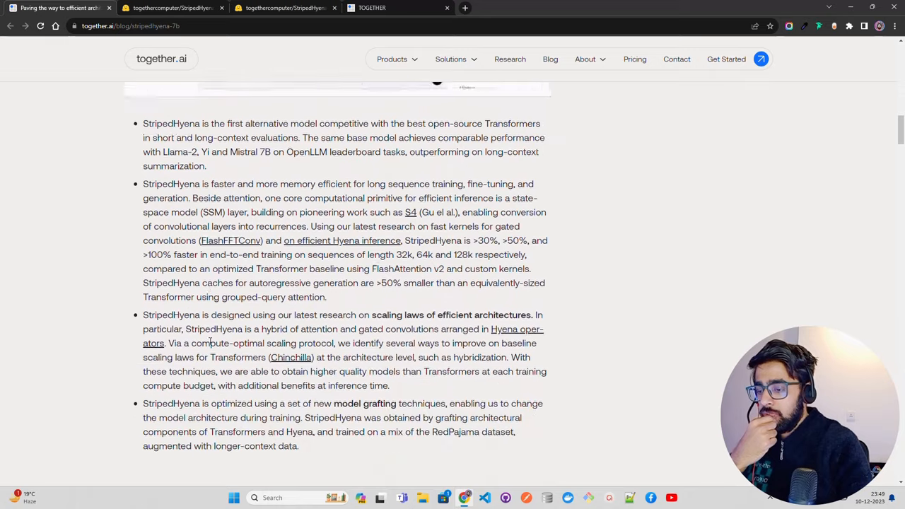
scroll("down", 3)
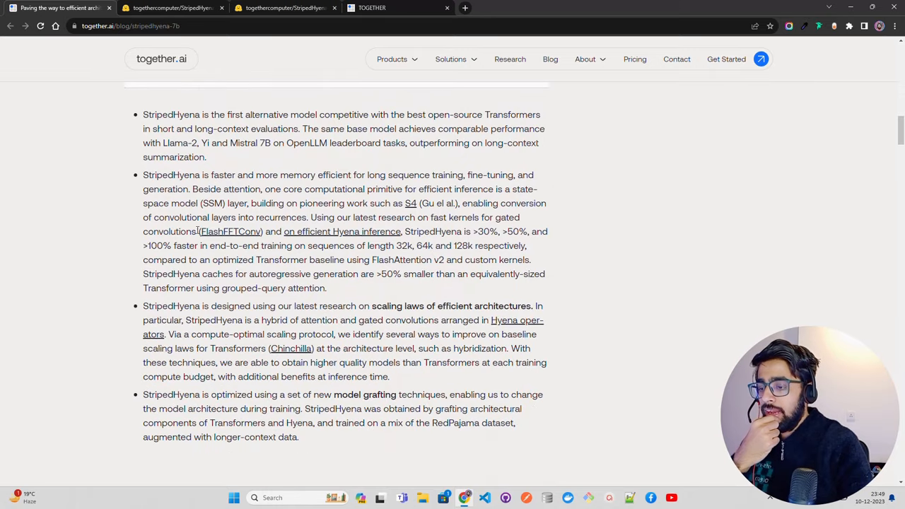
mouse_move(393, 204)
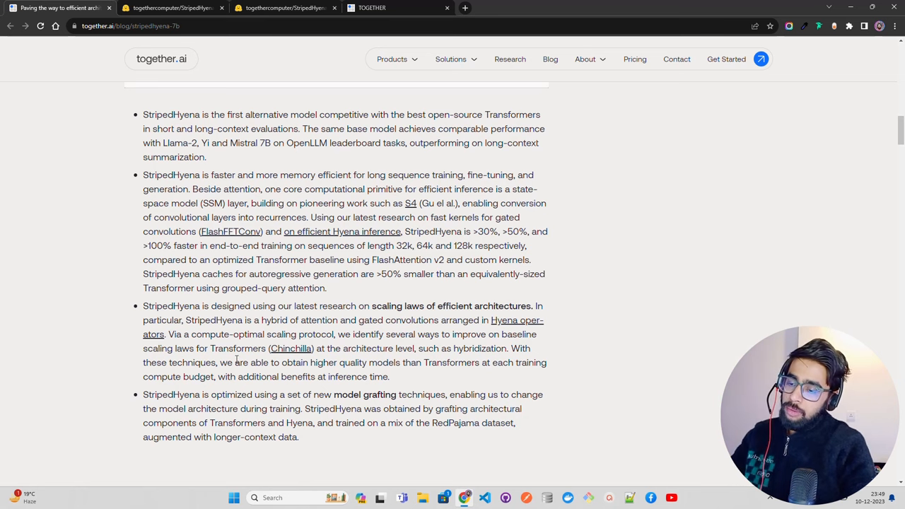
mouse_move(294, 319)
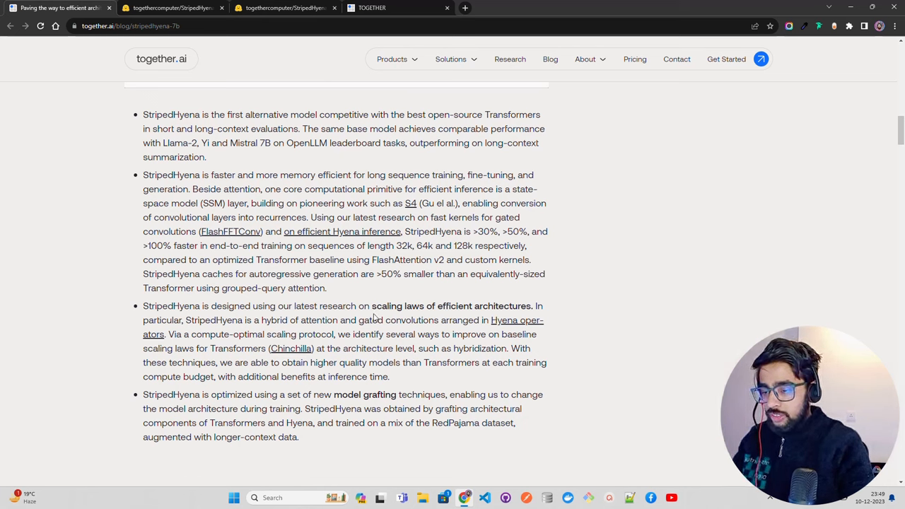
mouse_move(506, 320)
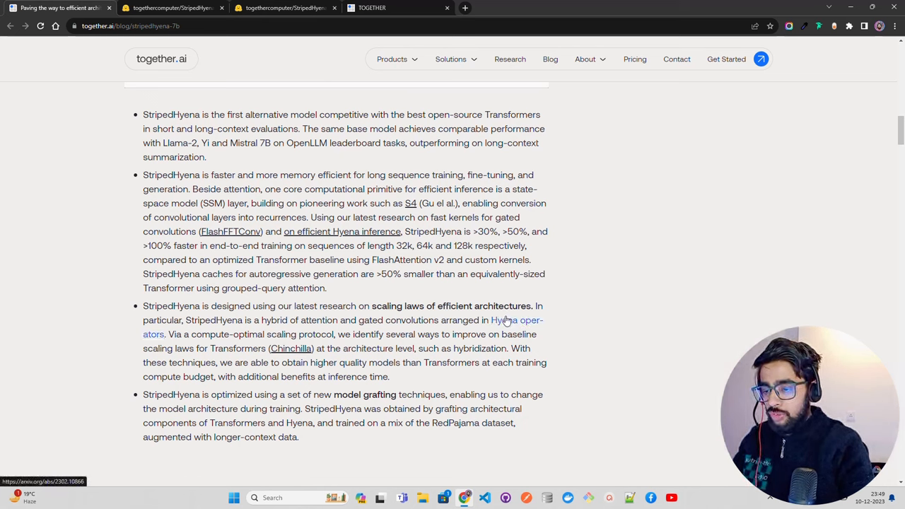
scroll("down", 3)
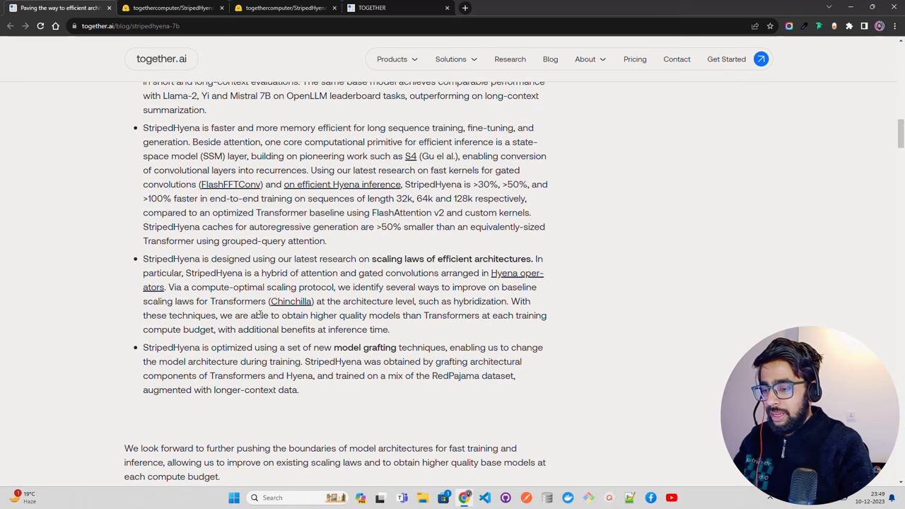
scroll("down", 3)
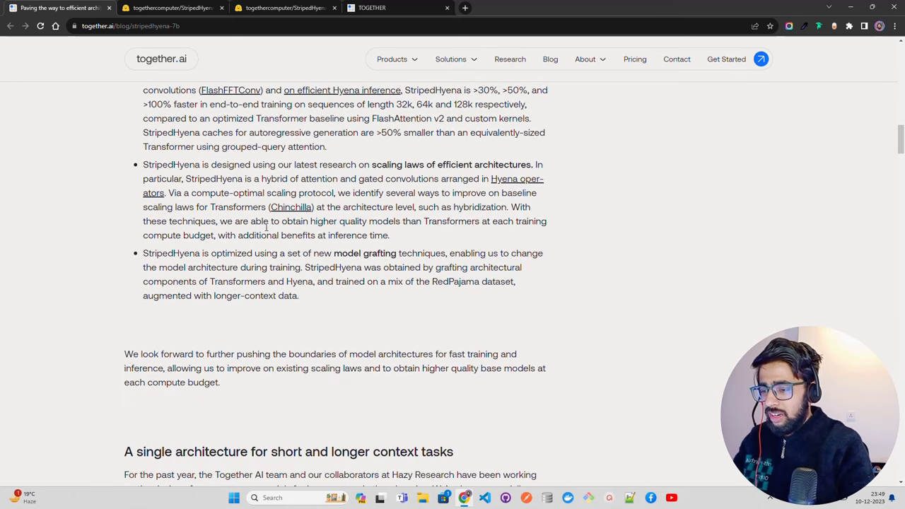
mouse_move(339, 204)
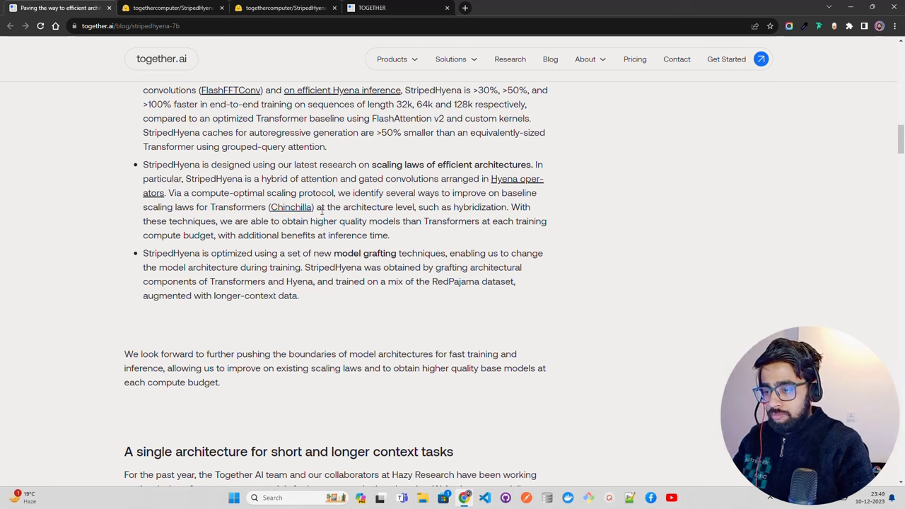
mouse_move(360, 215)
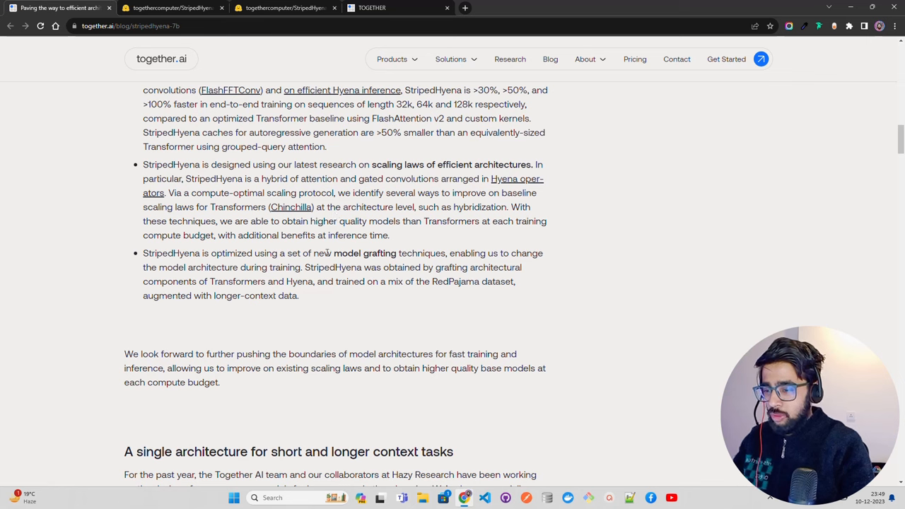
mouse_move(328, 300)
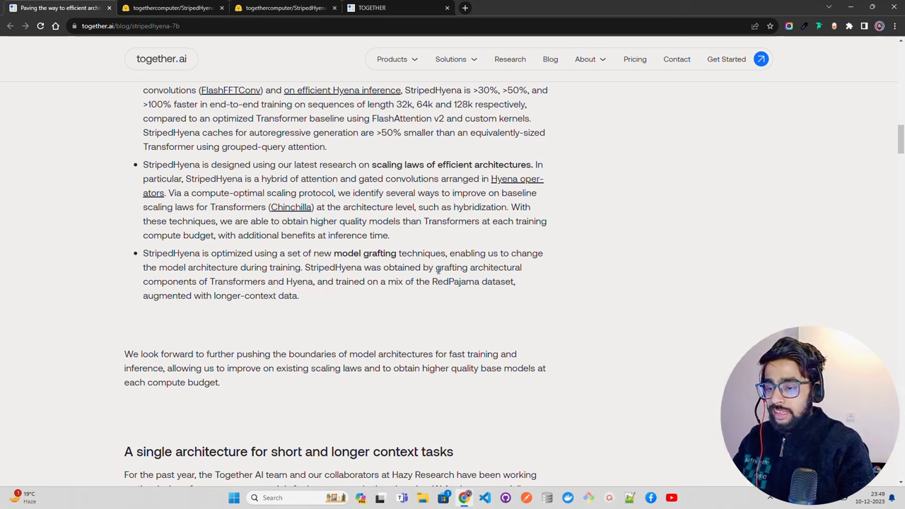
mouse_move(243, 275)
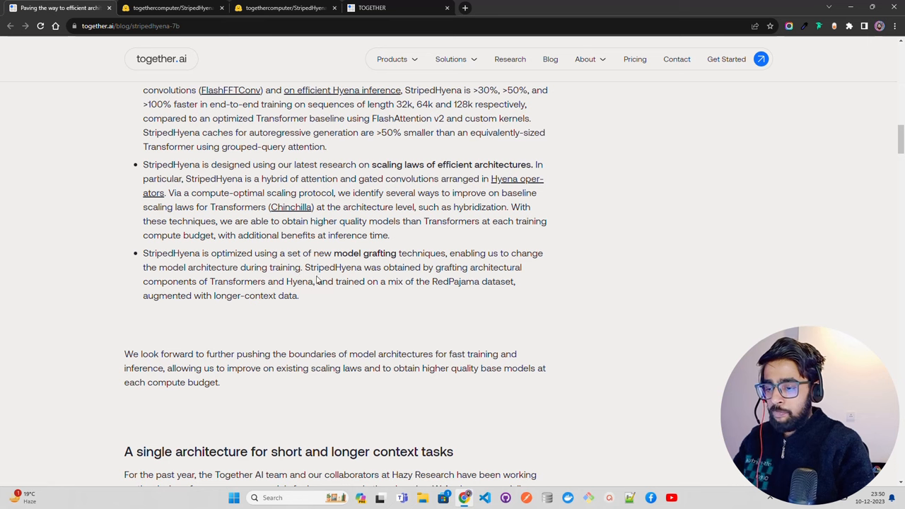
mouse_move(439, 268)
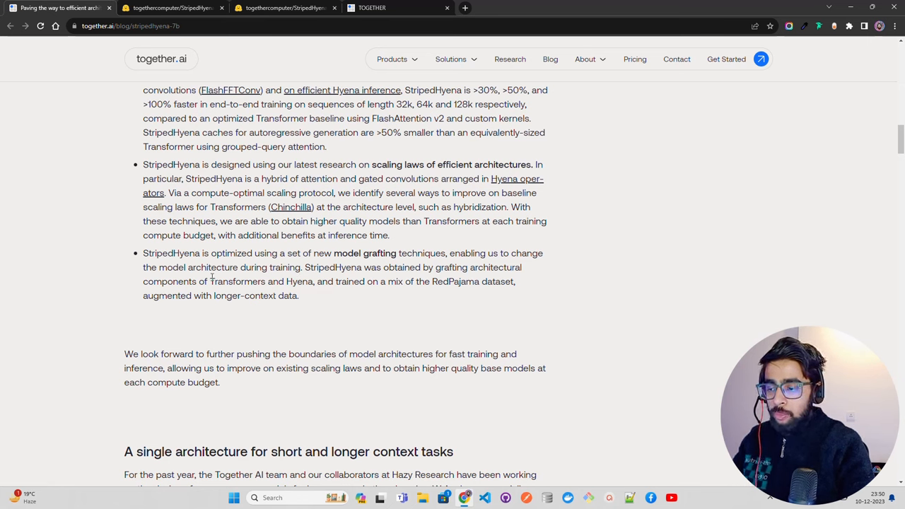
mouse_move(409, 282)
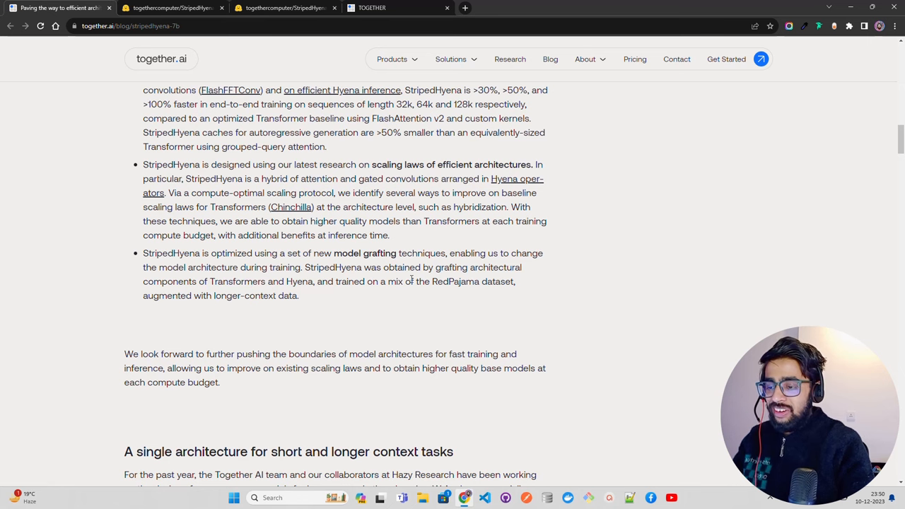
left_click_drag(426, 281, 486, 281)
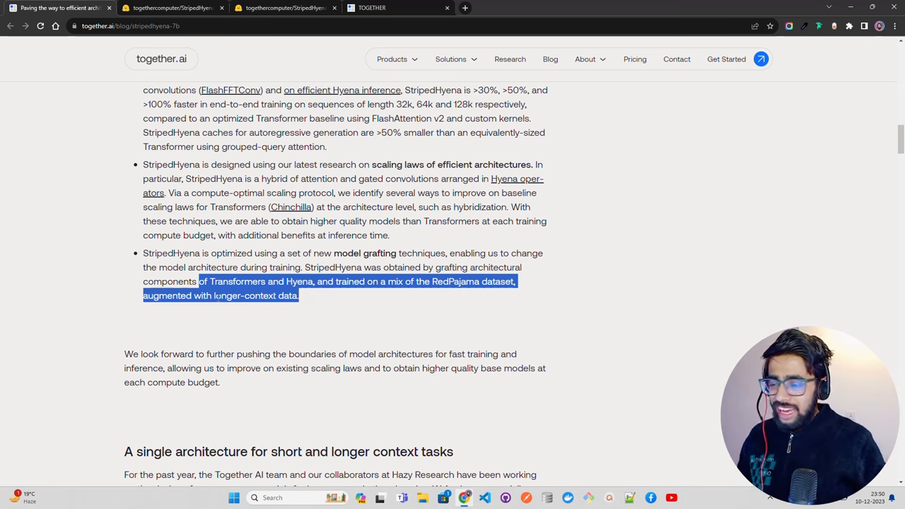
scroll("down", 3)
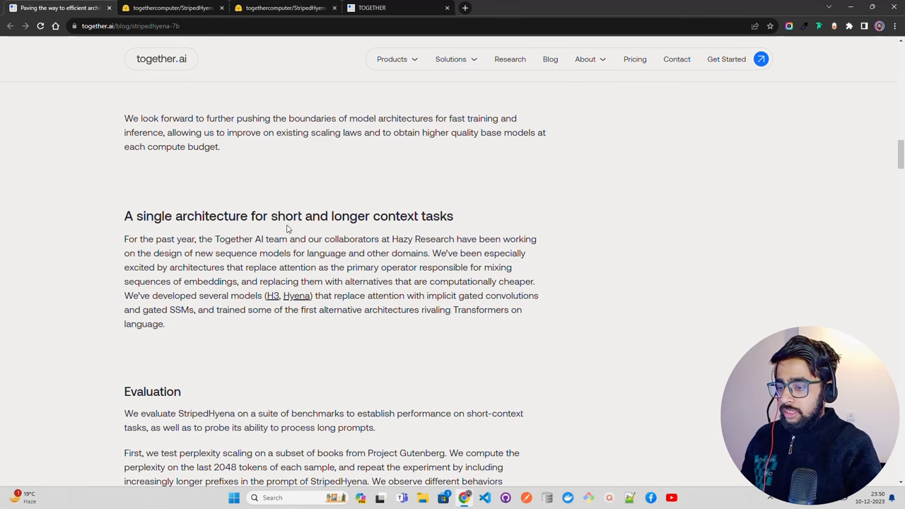
scroll("down", 3)
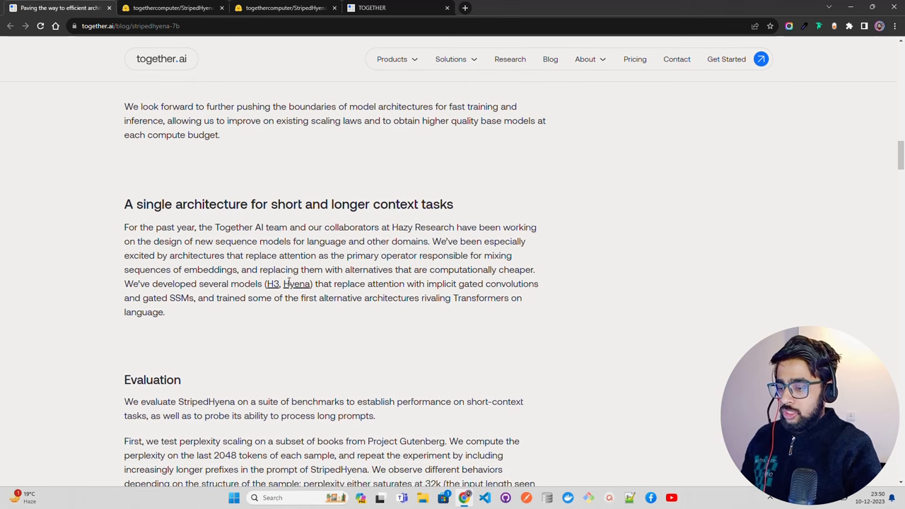
scroll("down", 3)
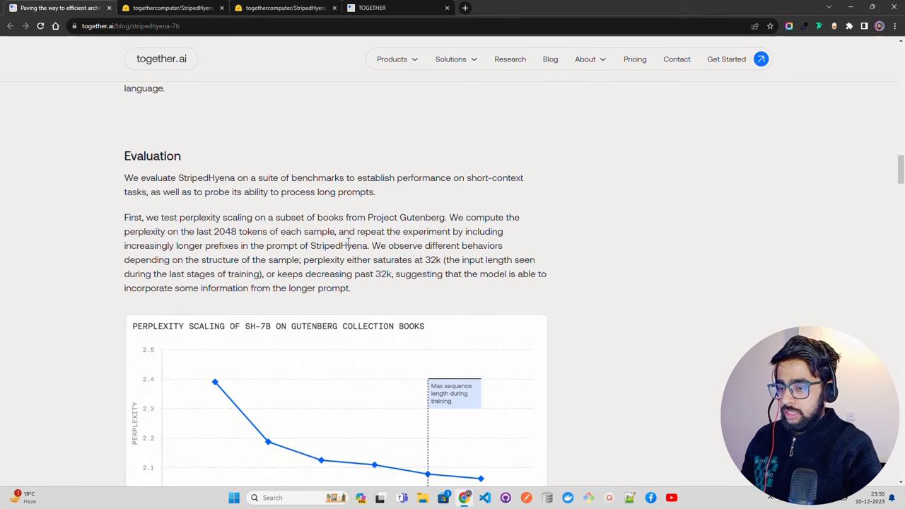
mouse_move(224, 232)
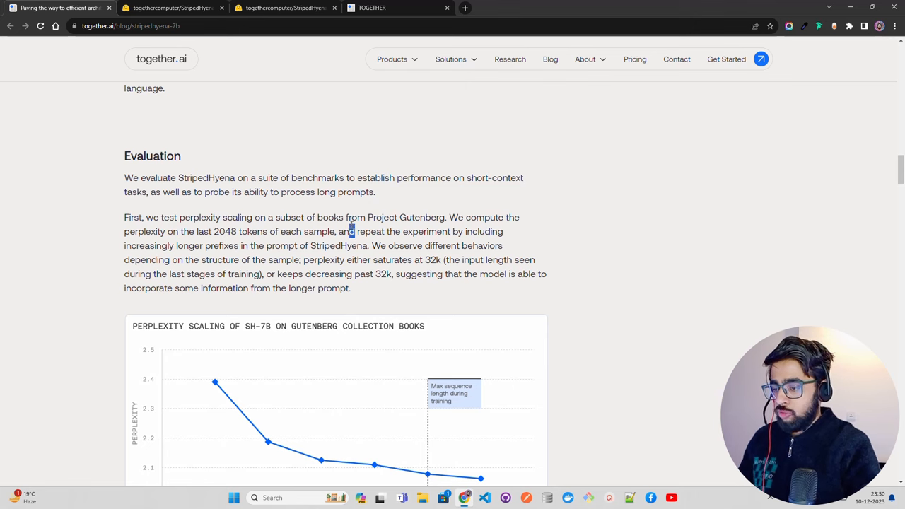
scroll("down", 3)
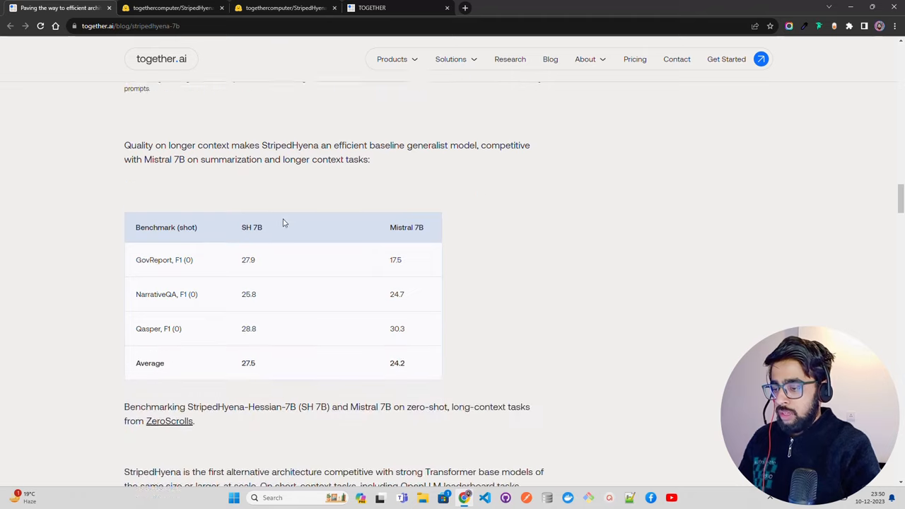
scroll("down", 3)
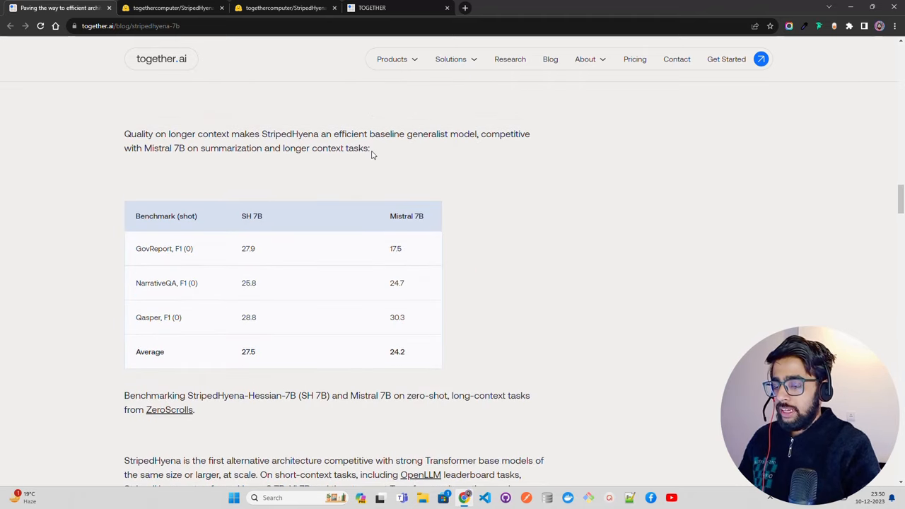
mouse_move(188, 172)
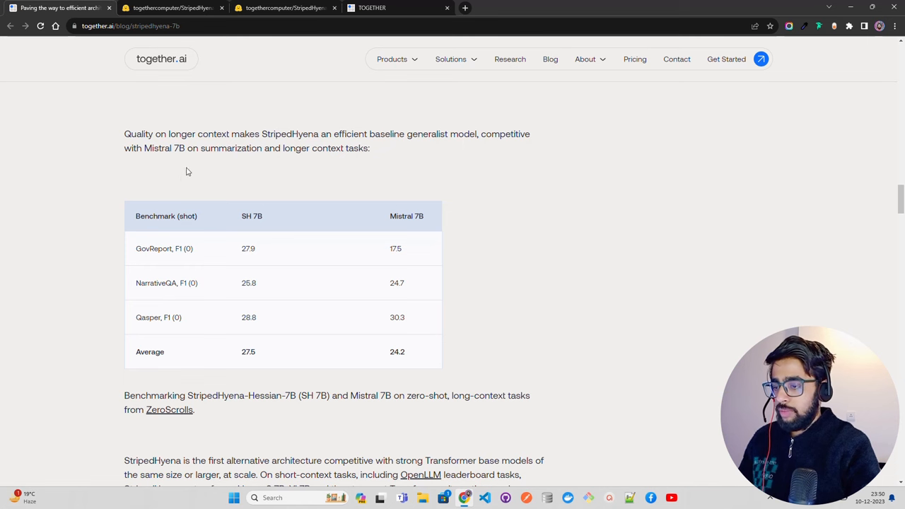
mouse_move(368, 160)
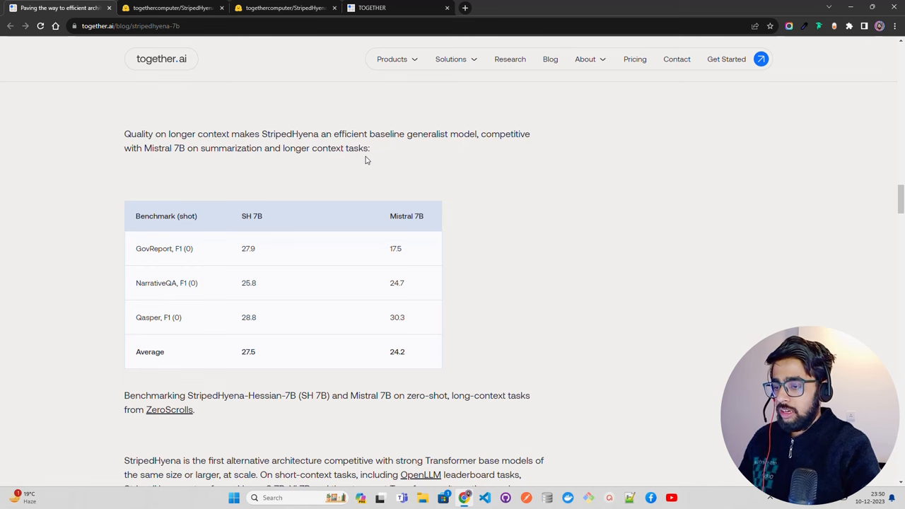
scroll("down", 3)
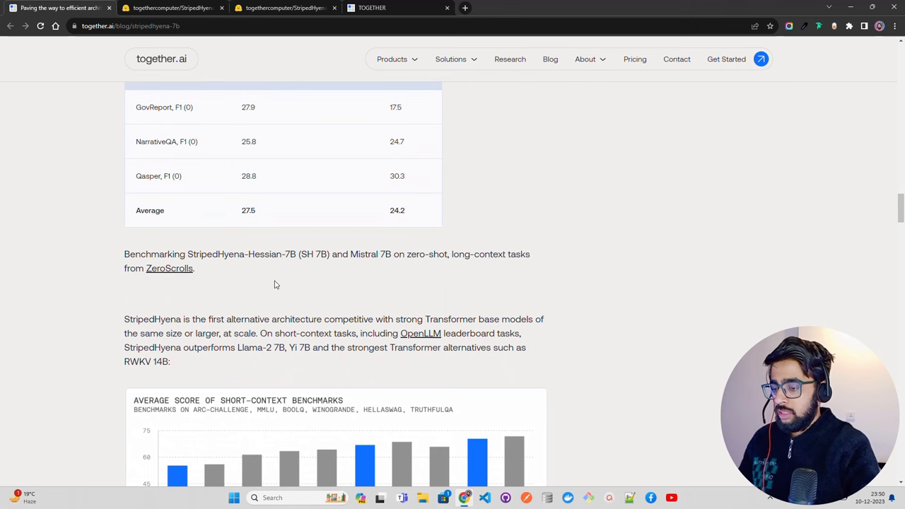
scroll("down", 3)
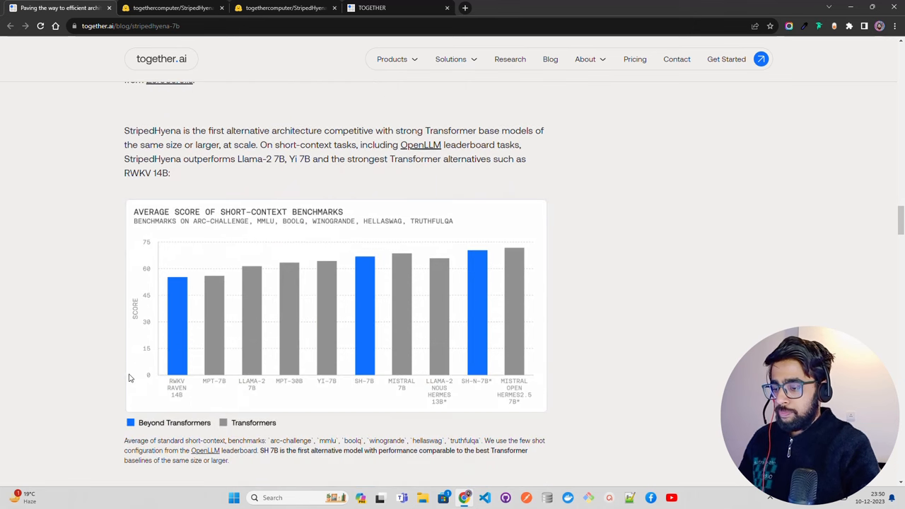
scroll("down", 3)
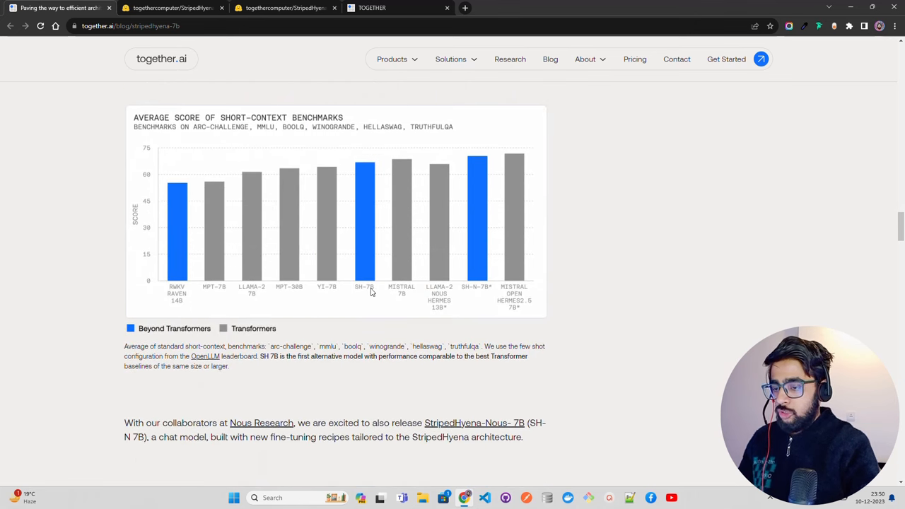
mouse_move(472, 317)
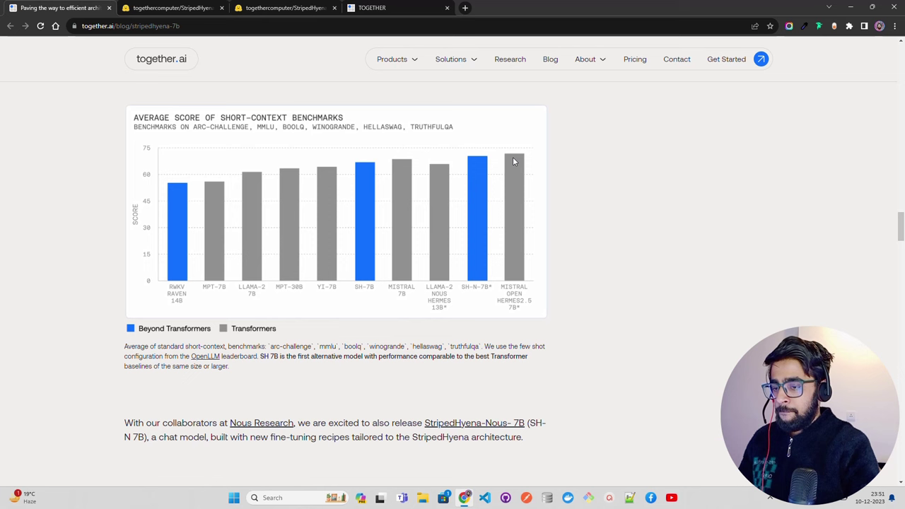
mouse_move(379, 127)
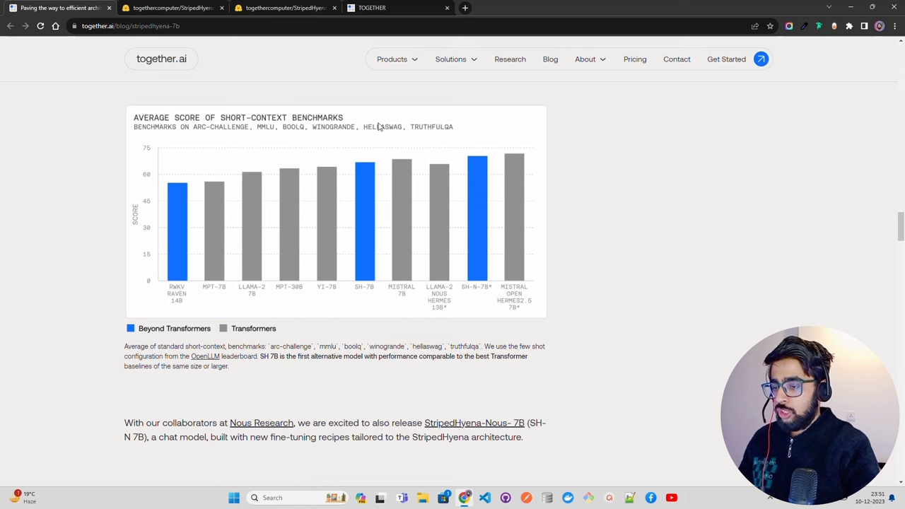
mouse_move(578, 301)
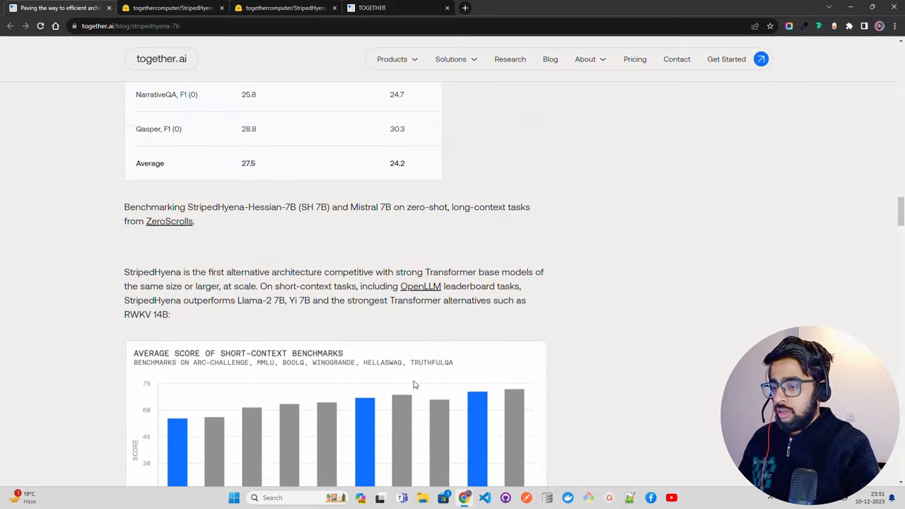
scroll("down", 3)
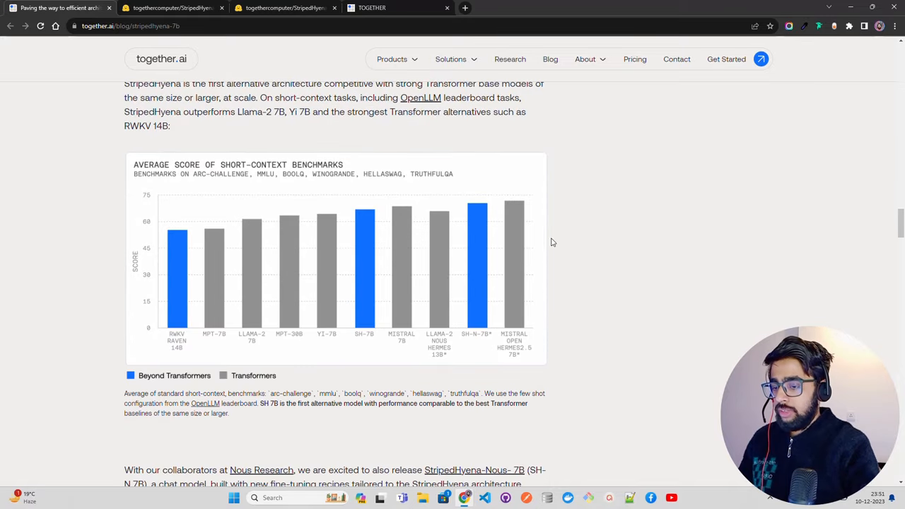
mouse_move(472, 340)
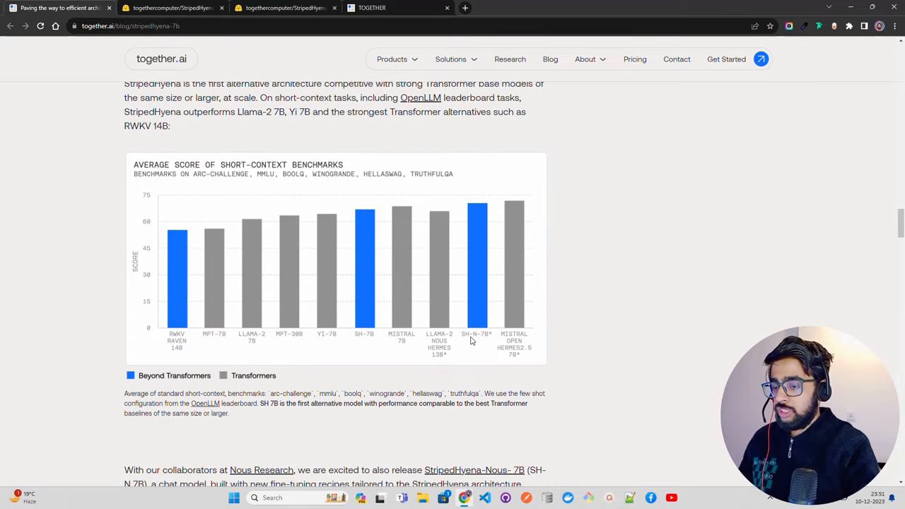
mouse_move(487, 340)
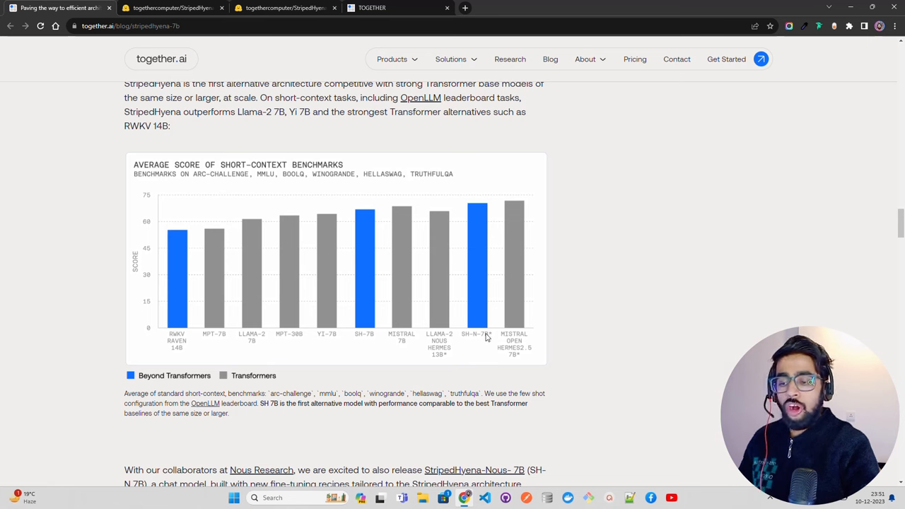
mouse_move(209, 356)
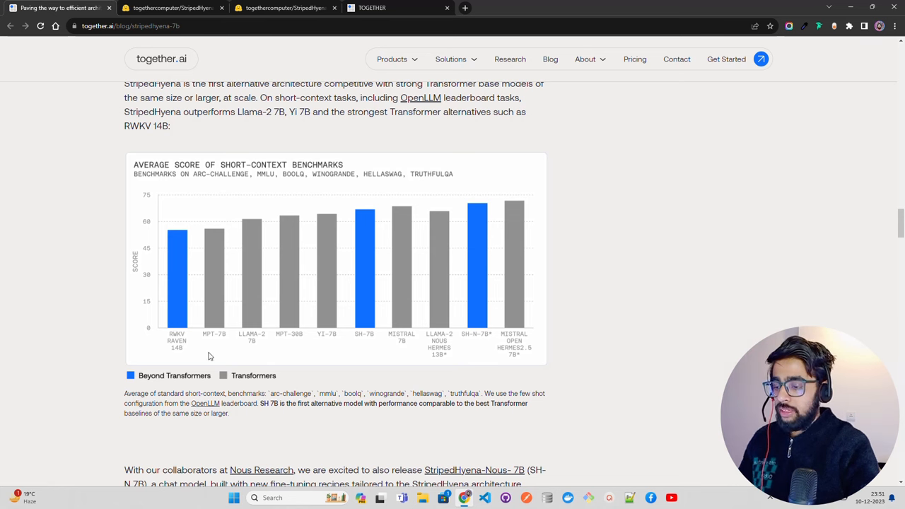
scroll("down", 3)
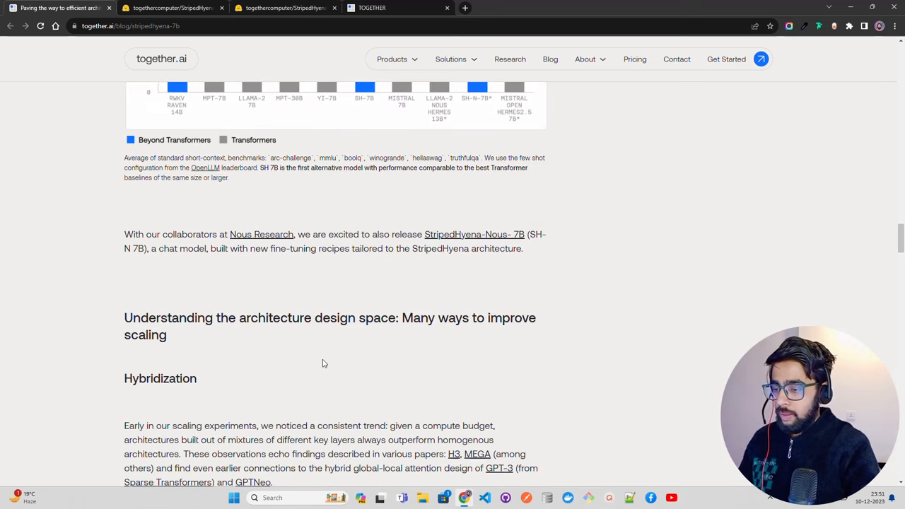
scroll("down", 3)
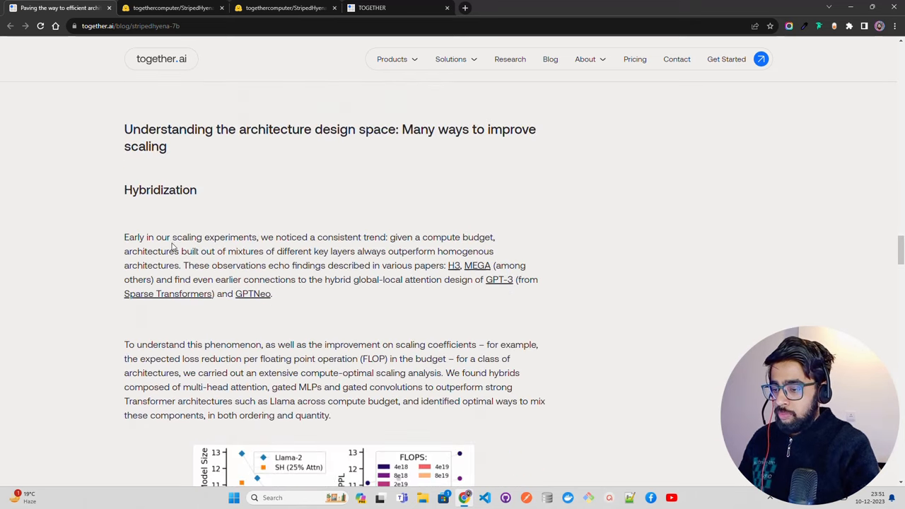
scroll("down", 3)
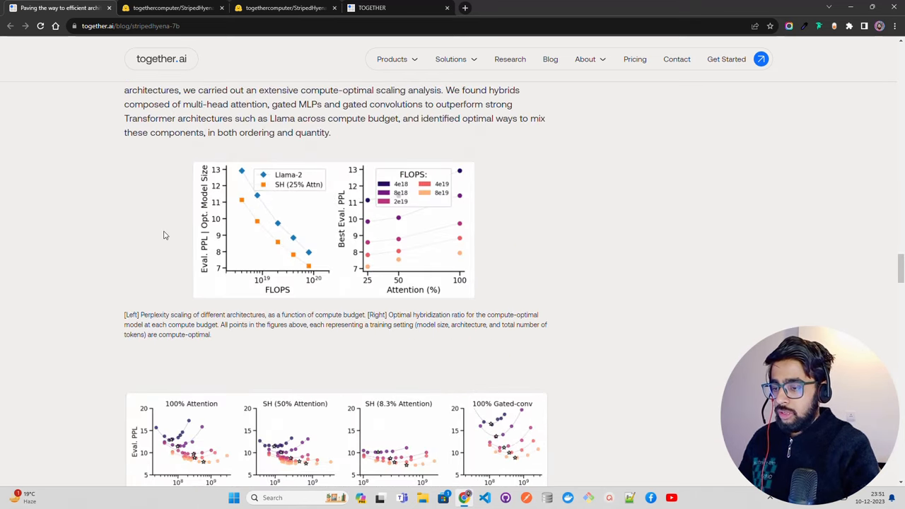
scroll("down", 3)
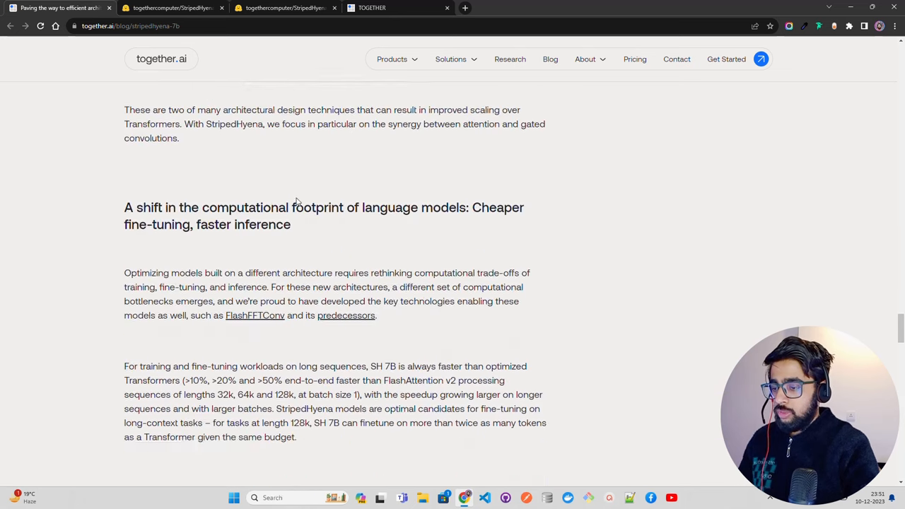
scroll("down", 3)
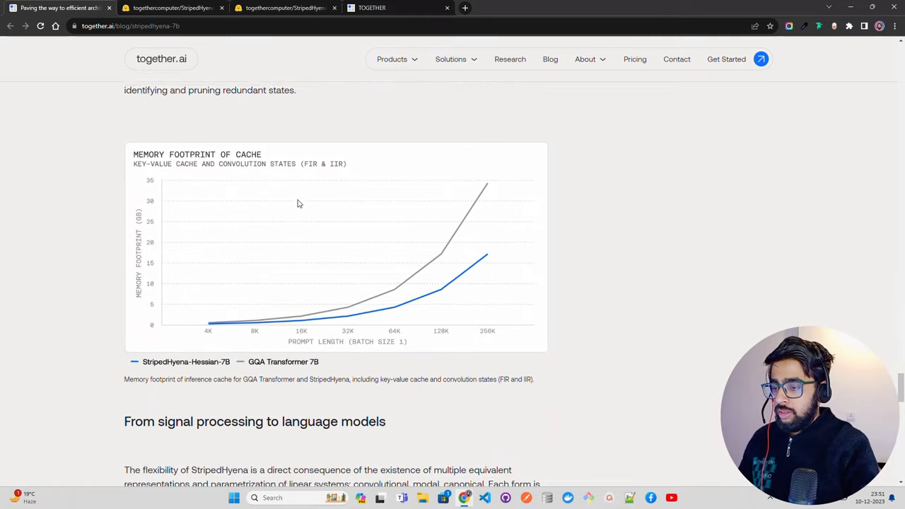
scroll("up", 3)
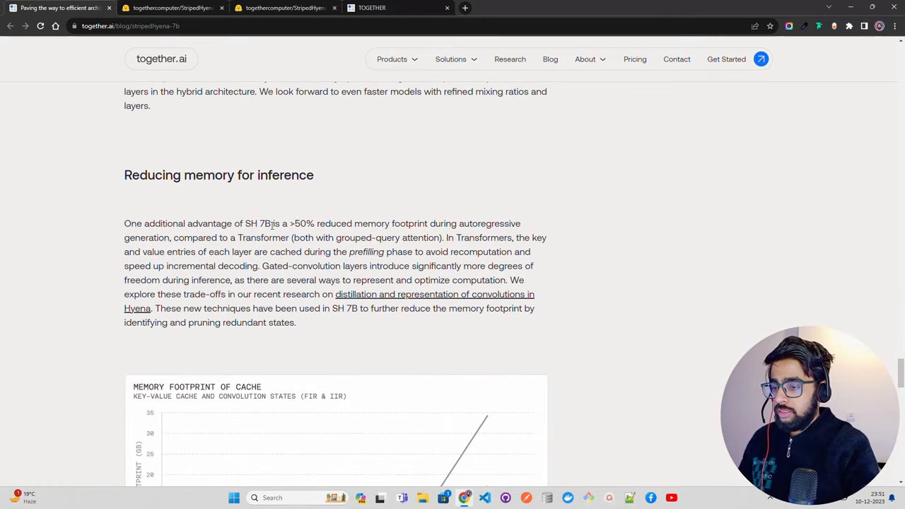
left_click_drag(288, 223, 472, 223)
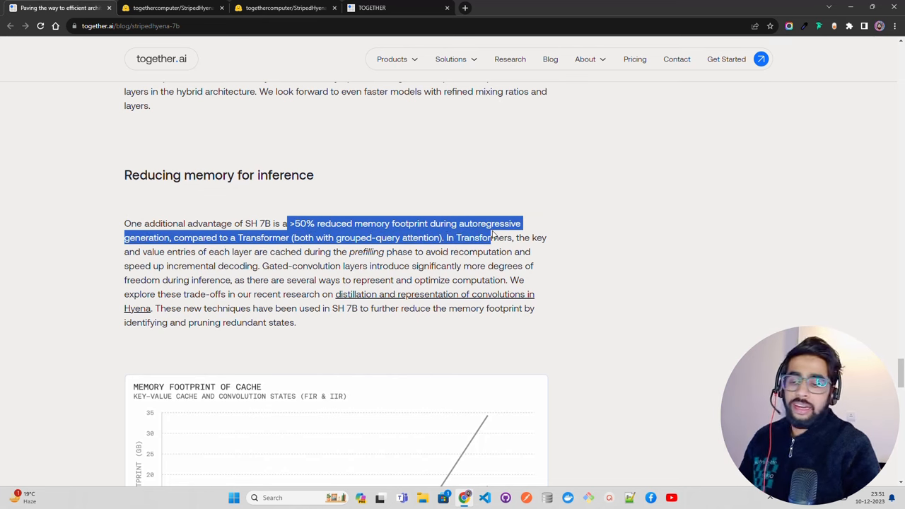
left_click(466, 224)
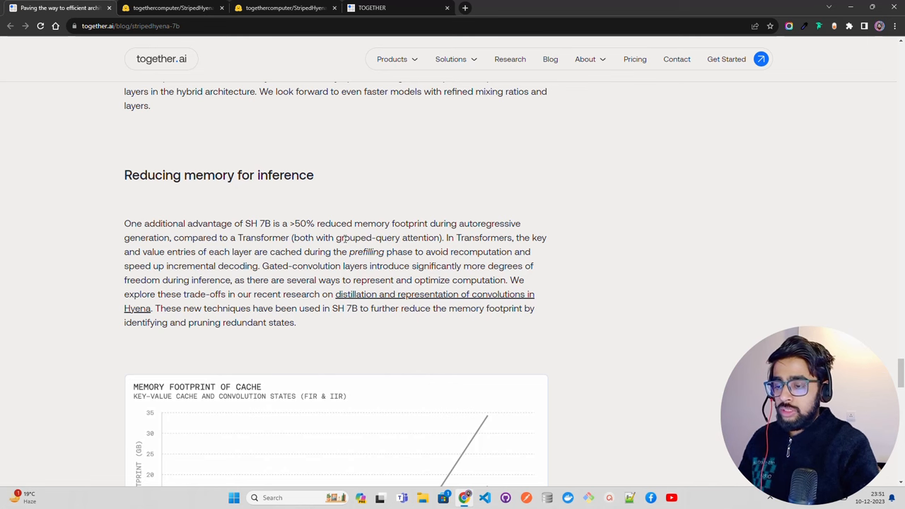
mouse_move(445, 248)
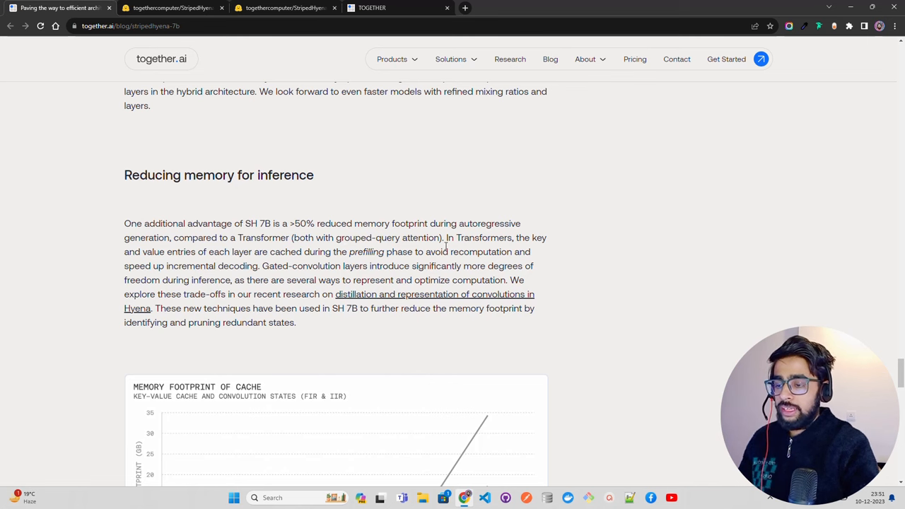
scroll("down", 3)
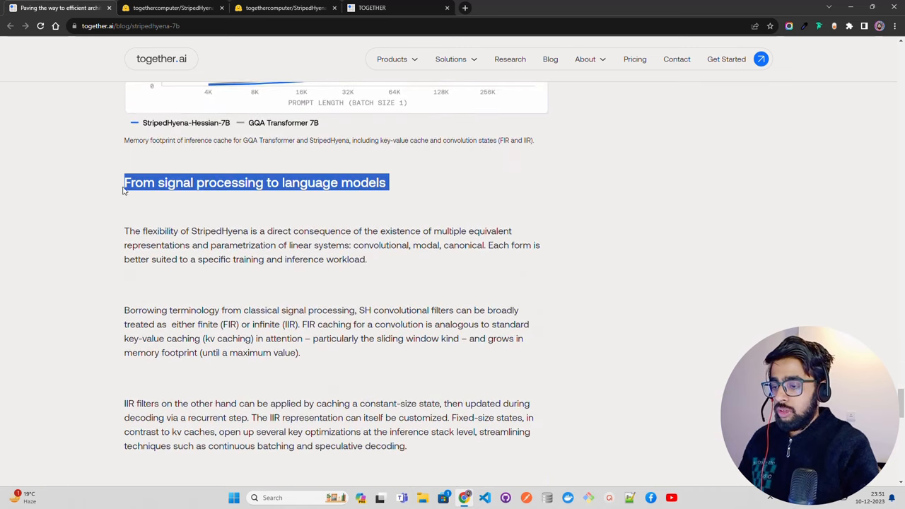
left_click(281, 236)
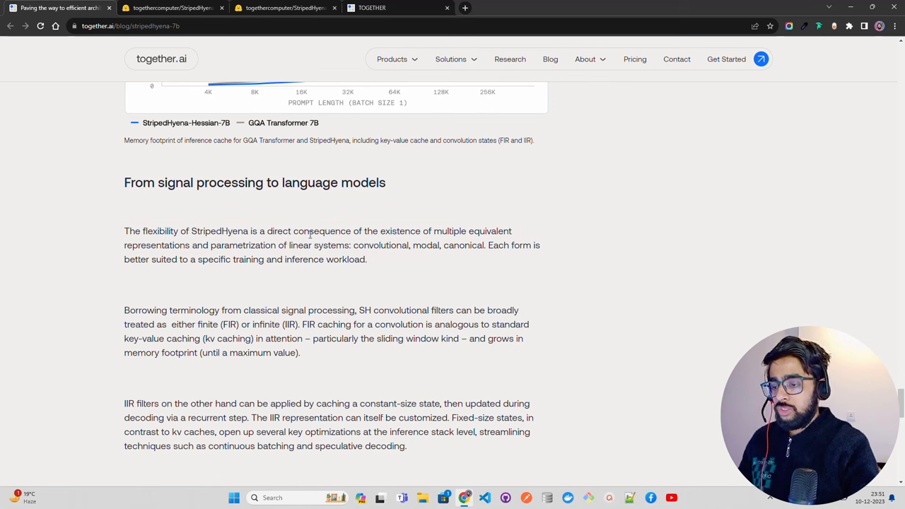
mouse_move(283, 231)
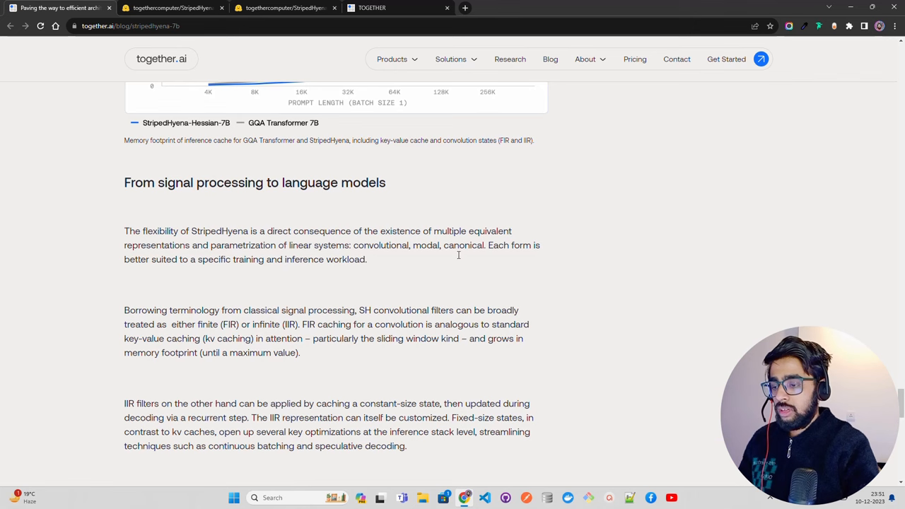
scroll("down", 3)
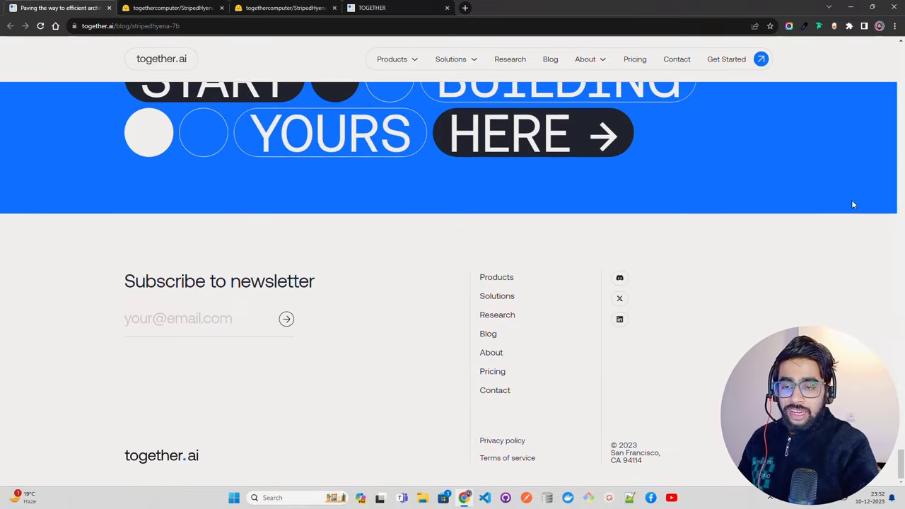
Step: Scroll up in the blog post before returning to the playground chat
scroll("up", 3)
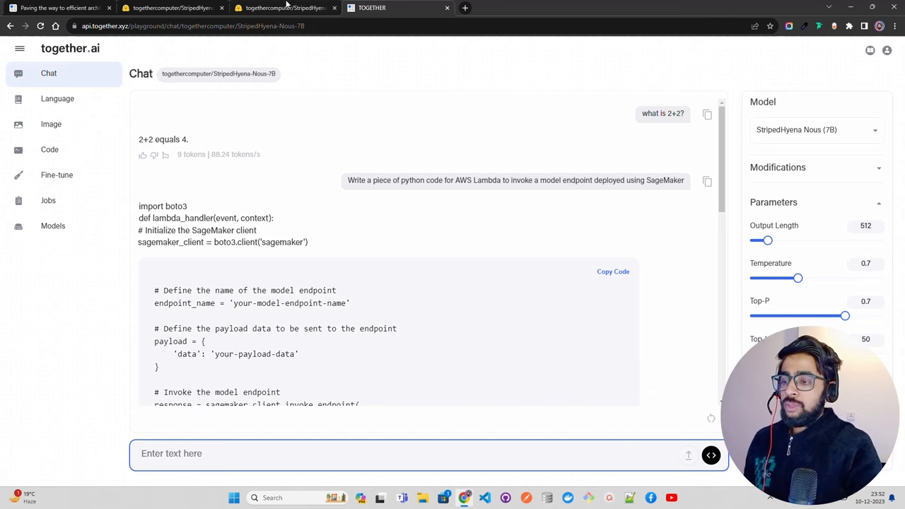
Step: Return to the StripedHyena-Nous-7B Hugging Face card and scroll to its top
left_click(285, 9)
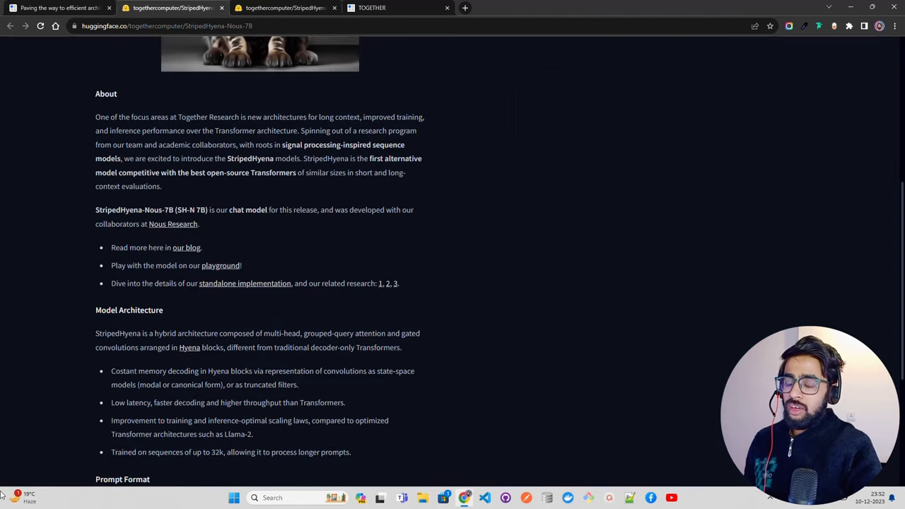
scroll("up", 3)
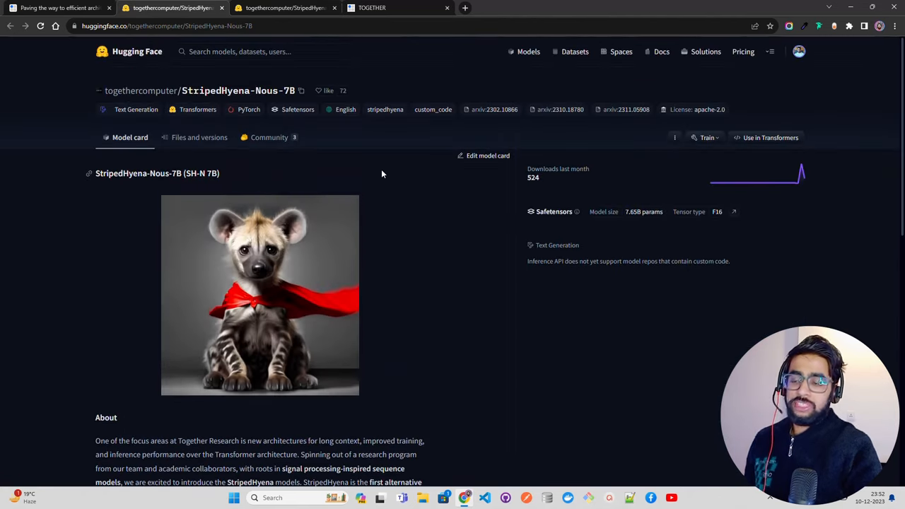